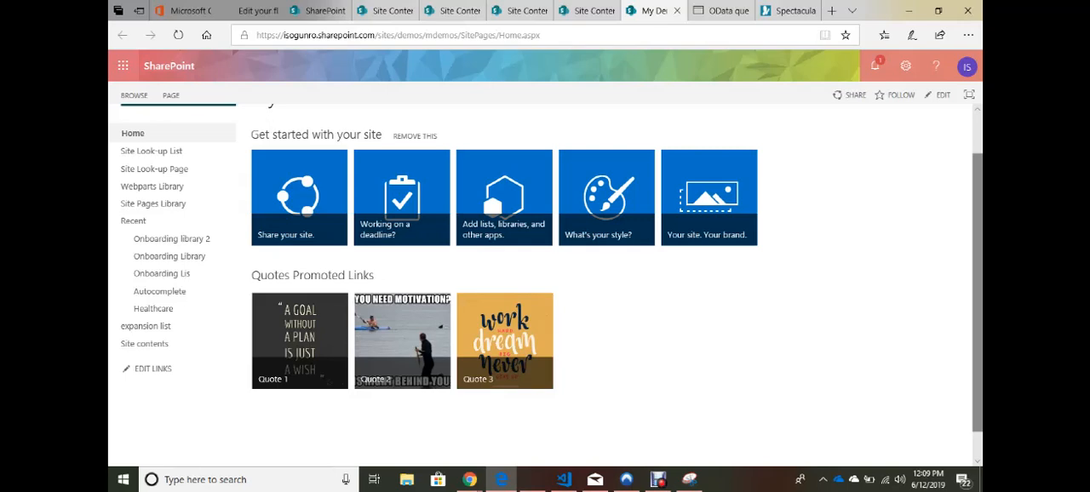
{"action": "mouse_move", "coordinate": [401, 341]}
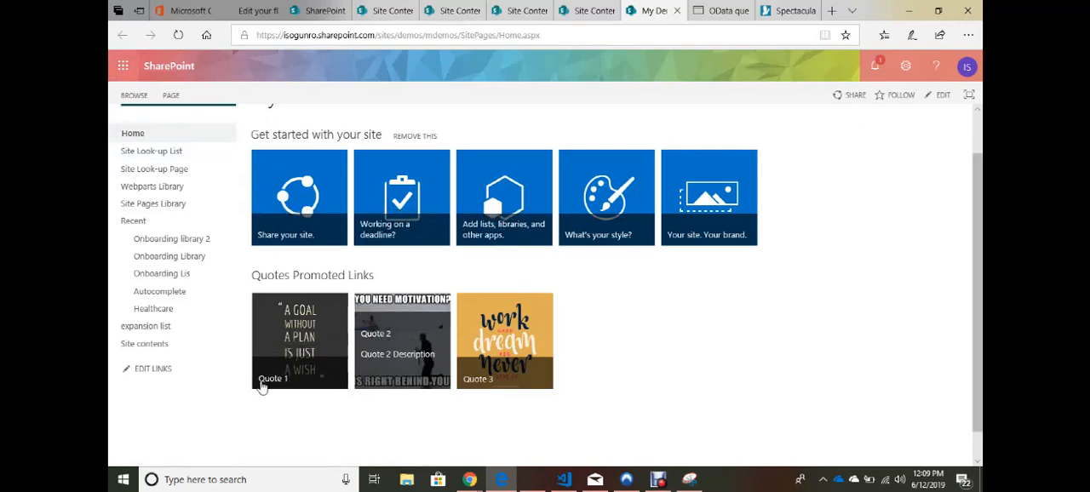
{"action": "mouse_move", "coordinate": [162, 273]}
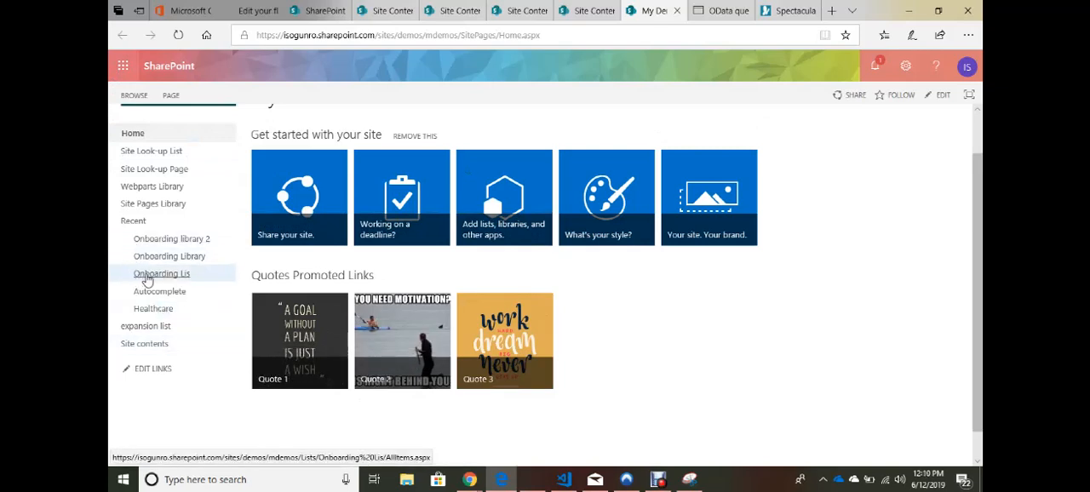
{"action": "mouse_move", "coordinate": [181, 287]}
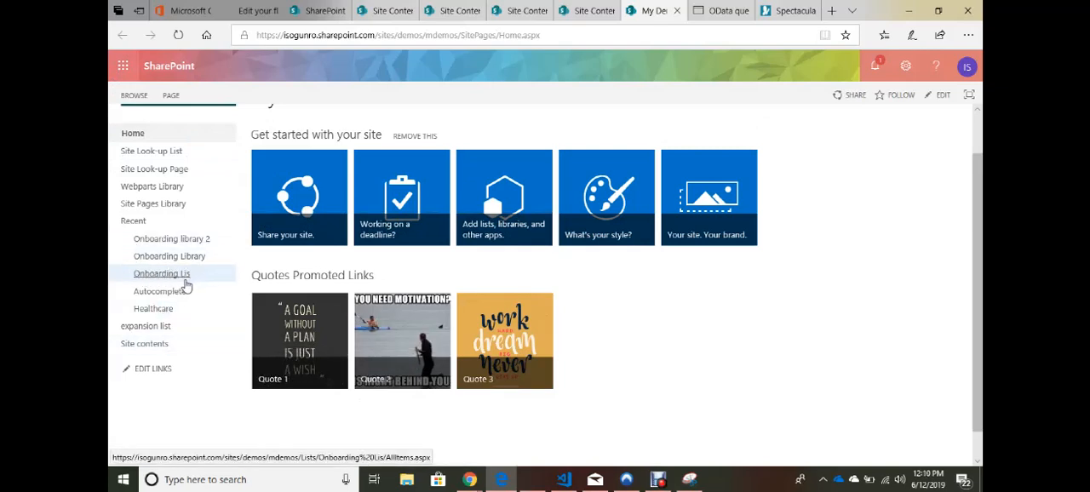
{"action": "mouse_move", "coordinate": [169, 257]}
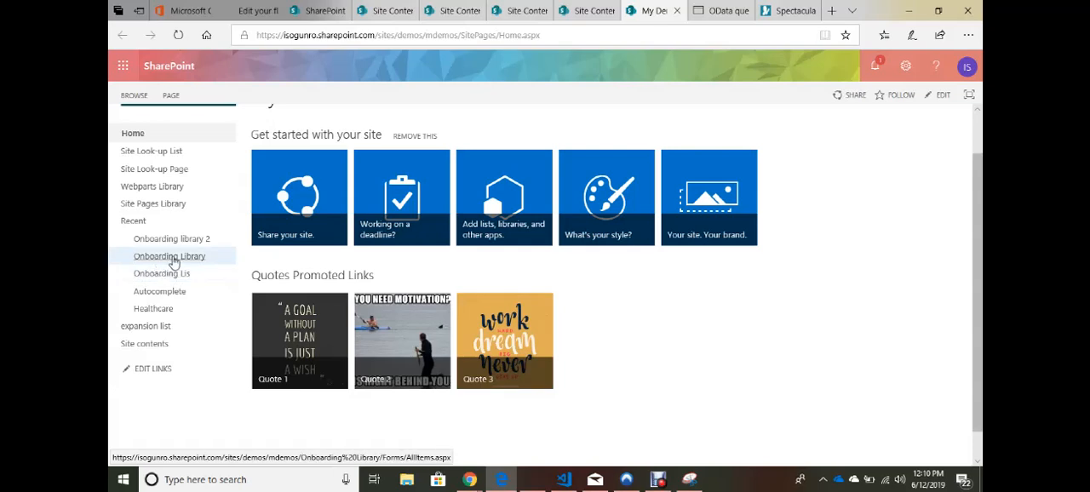
{"action": "mouse_move", "coordinate": [144, 343]}
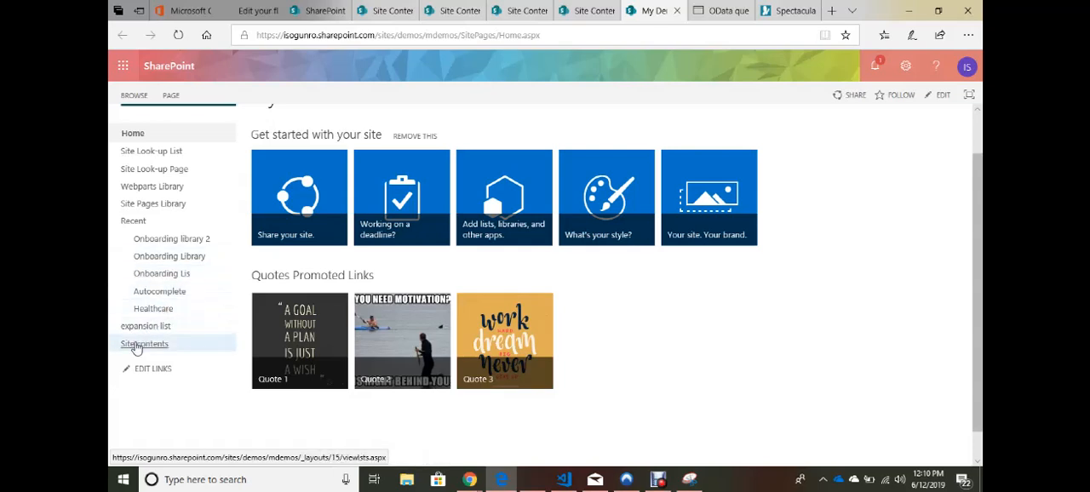
Go to Site contents and find the empty Onboarding Lis list
{"action": "left_click", "coordinate": [144, 343]}
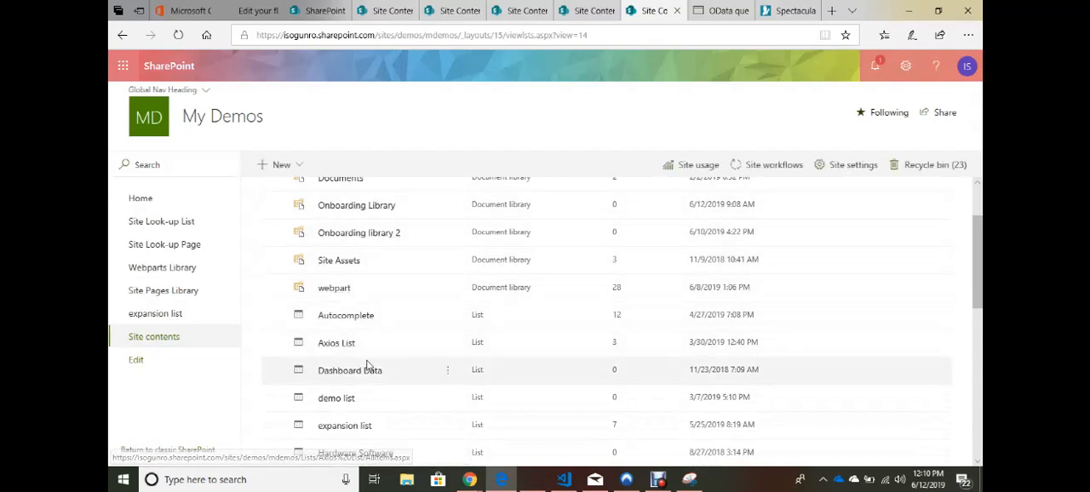
{"action": "scroll", "scroll_direction": "down", "scroll_amount": 3}
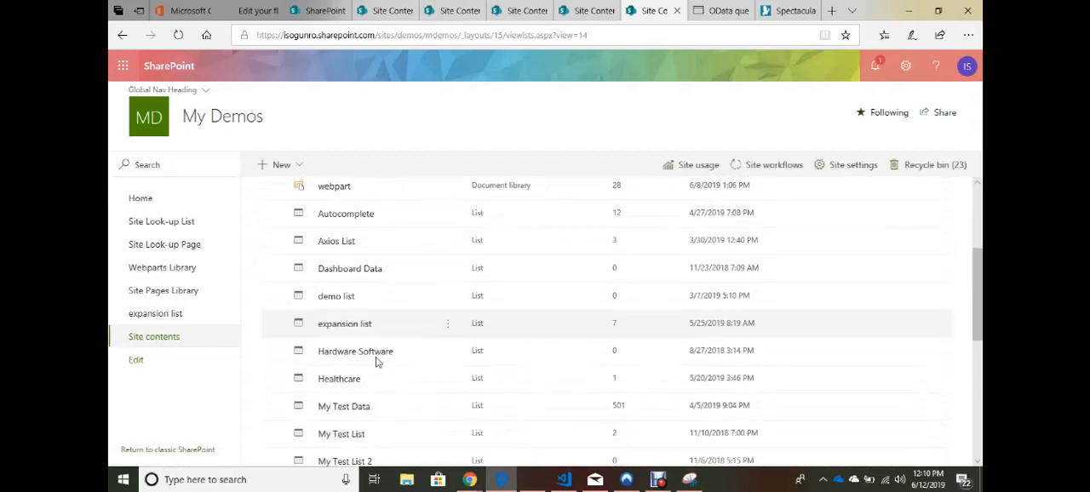
{"action": "scroll", "scroll_direction": "down", "scroll_amount": 3}
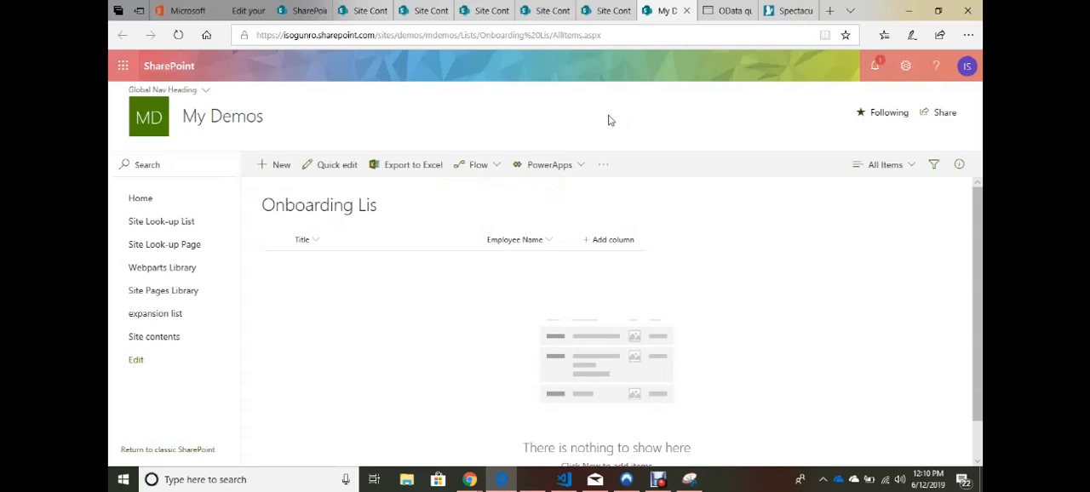
{"action": "mouse_move", "coordinate": [608, 120]}
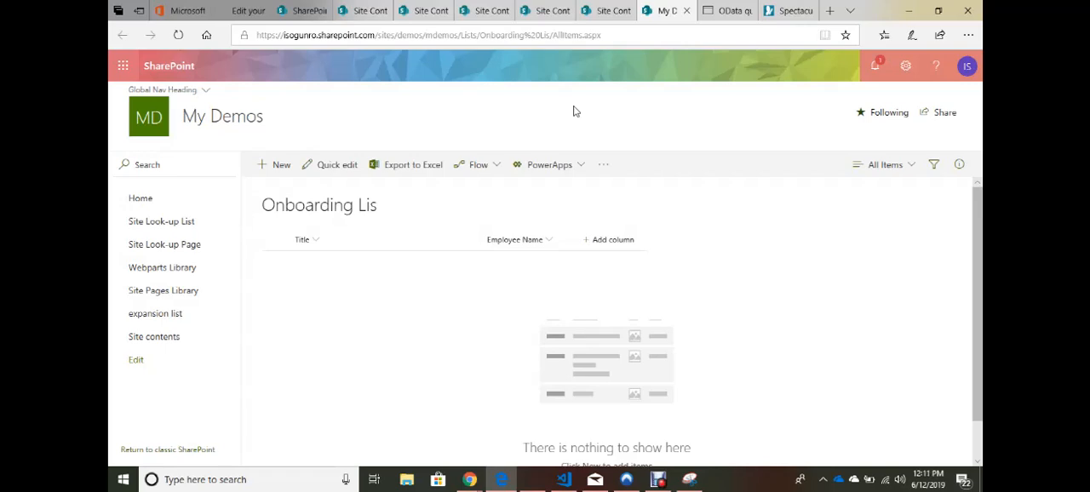
{"action": "mouse_move", "coordinate": [575, 109]}
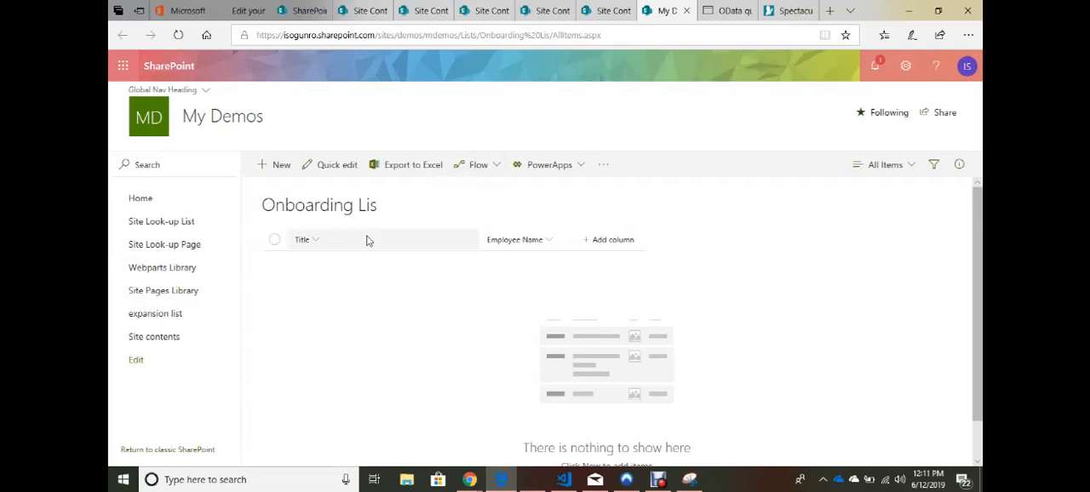
{"action": "mouse_move", "coordinate": [388, 165]}
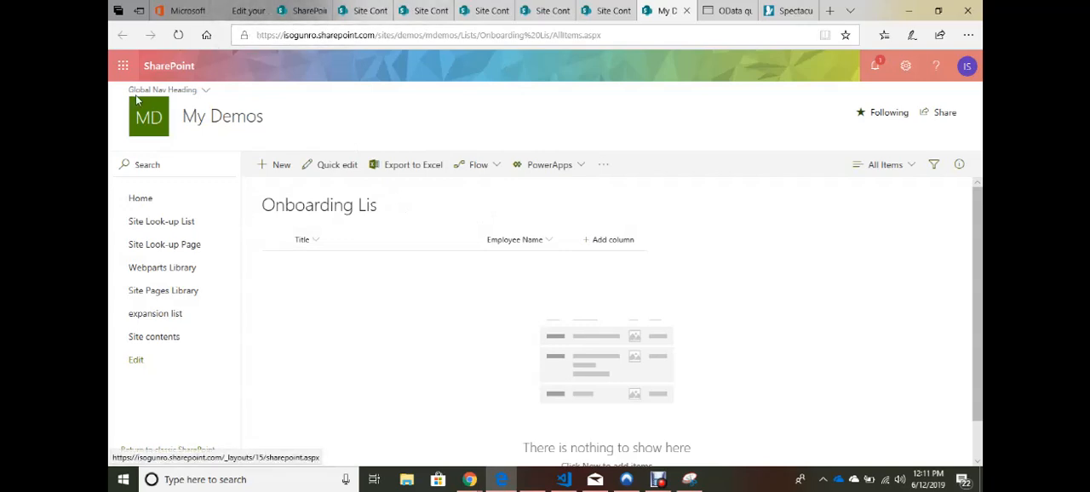
Switch to the browser tab showing the Microsoft Flow portal
{"action": "left_click", "coordinate": [123, 65]}
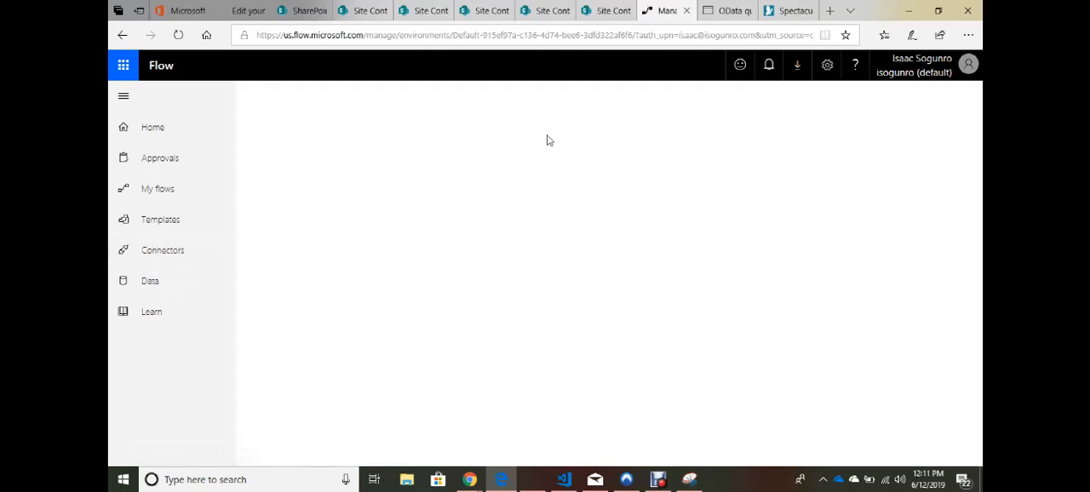
Look over the Onboarding flow in My flows, then return to SharePoint Site contents
{"action": "left_click", "coordinate": [159, 189]}
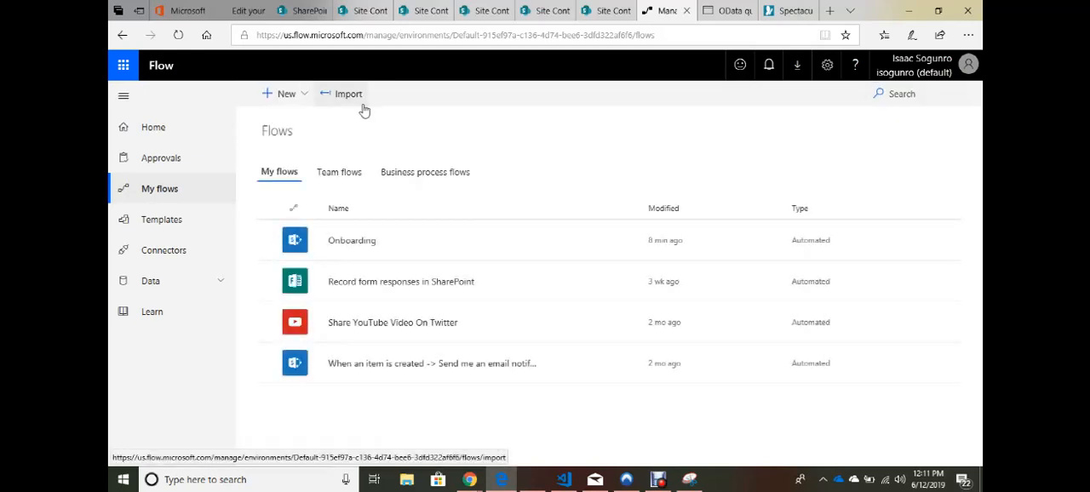
{"action": "mouse_move", "coordinate": [357, 120]}
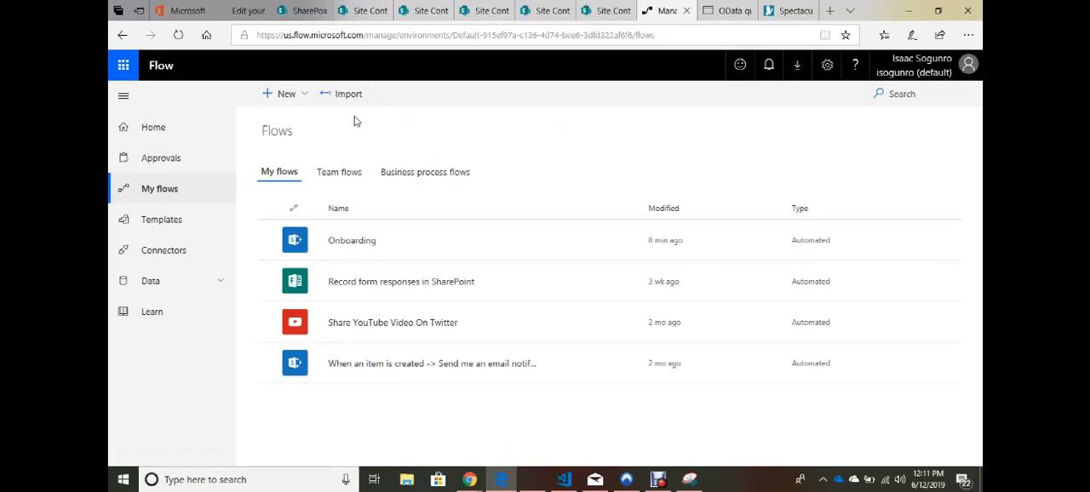
{"action": "mouse_move", "coordinate": [345, 125]}
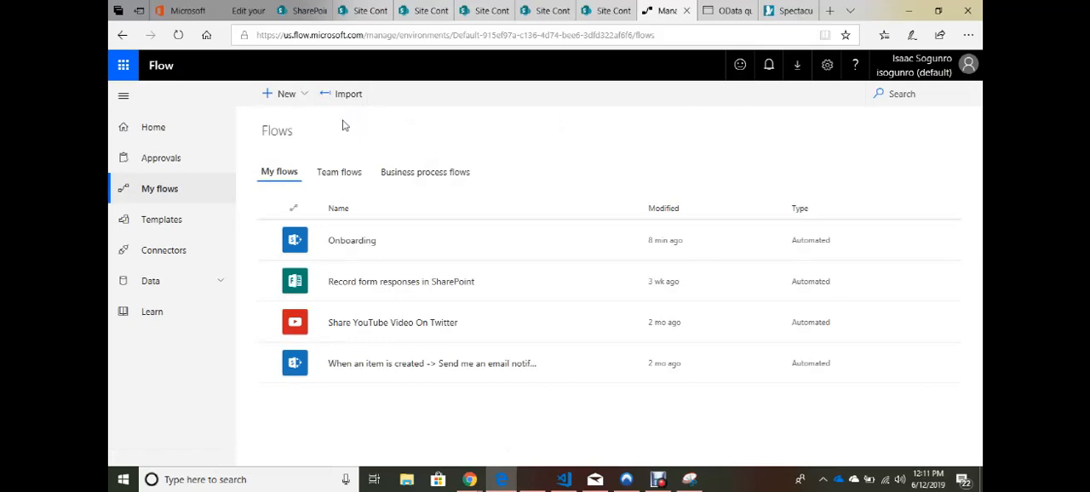
{"action": "mouse_move", "coordinate": [361, 119]}
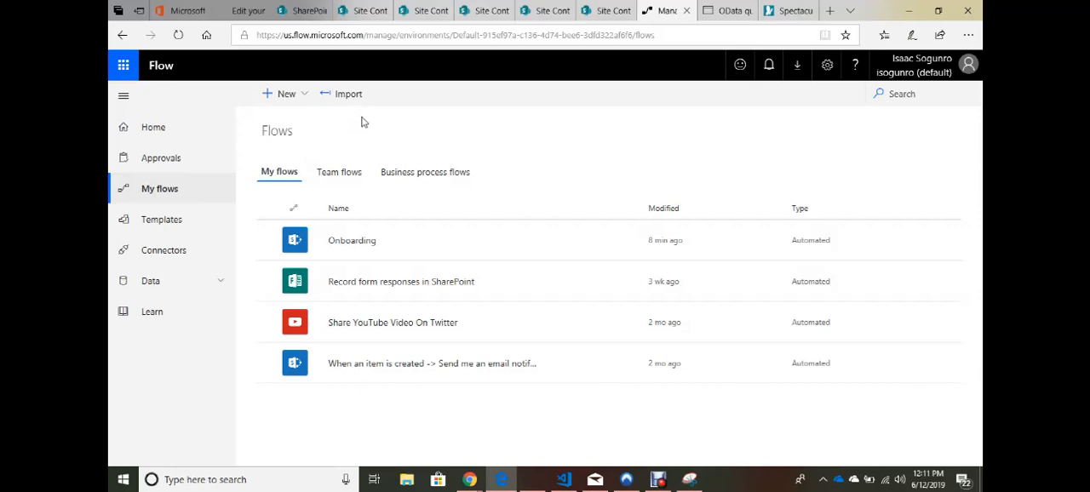
{"action": "mouse_move", "coordinate": [467, 264]}
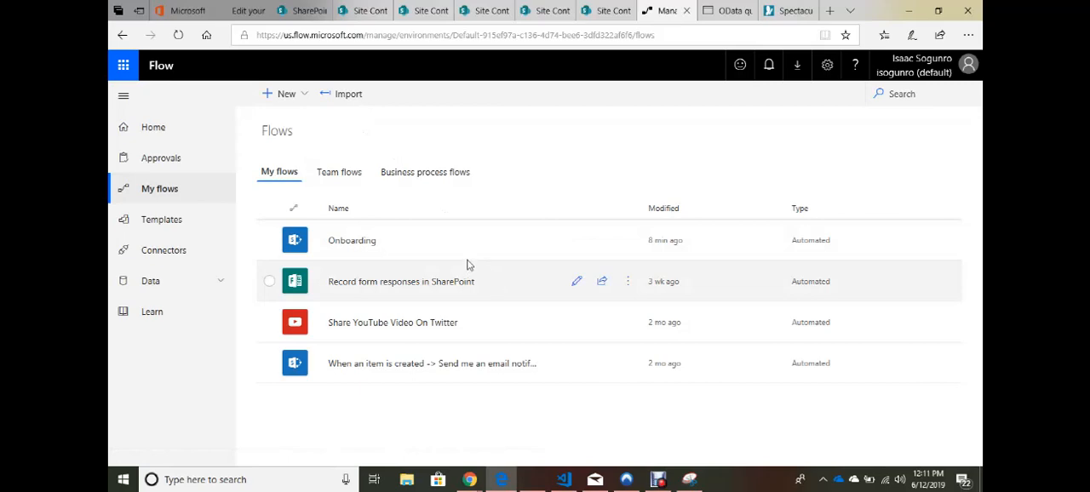
{"action": "mouse_move", "coordinate": [352, 241]}
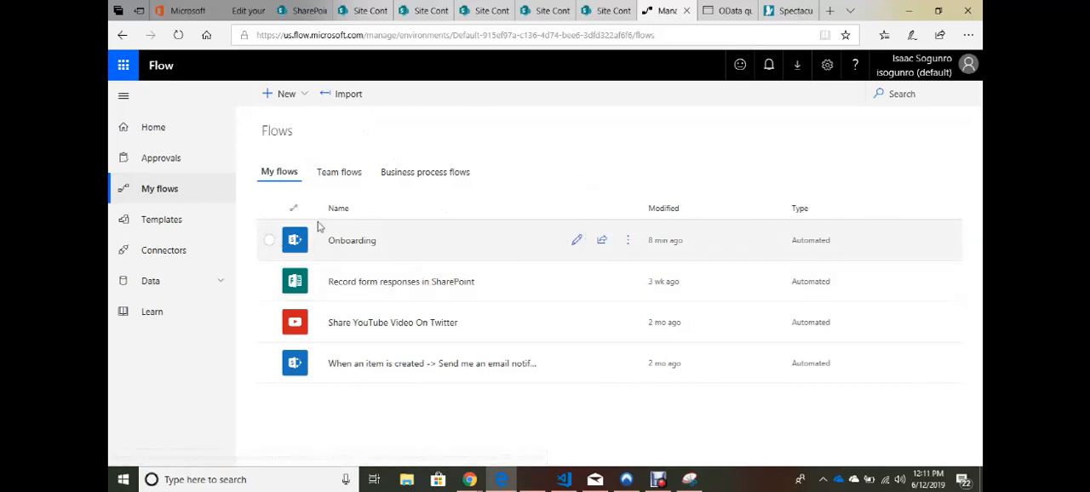
{"action": "mouse_move", "coordinate": [576, 246]}
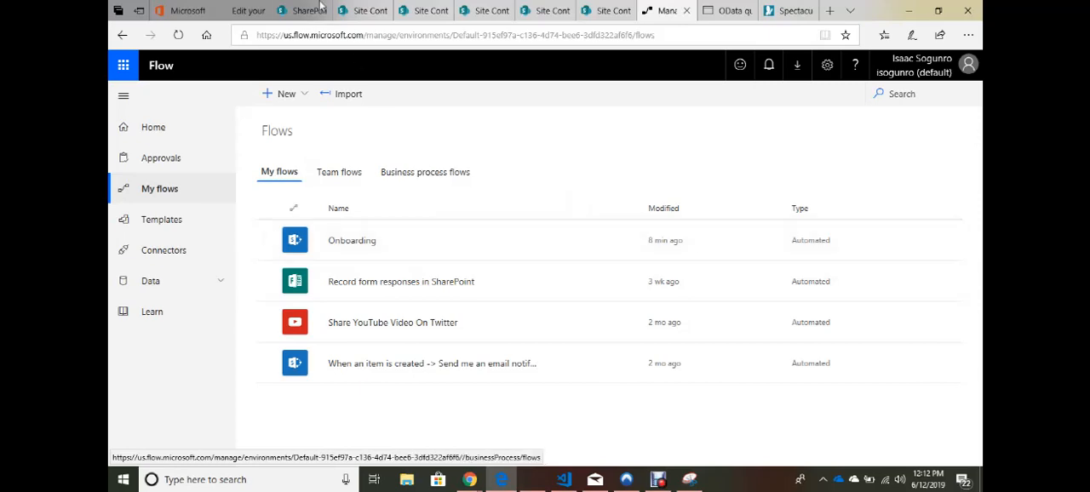
{"action": "left_click", "coordinate": [300, 10]}
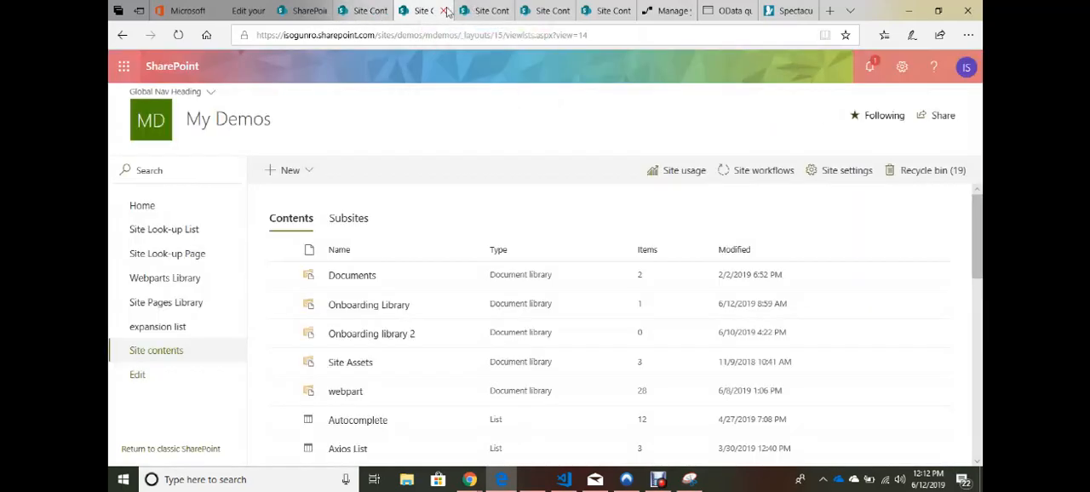
Refresh Site contents and reopen the Onboarding Lis list, still with zero items
{"action": "scroll", "scroll_direction": "down", "scroll_amount": 3}
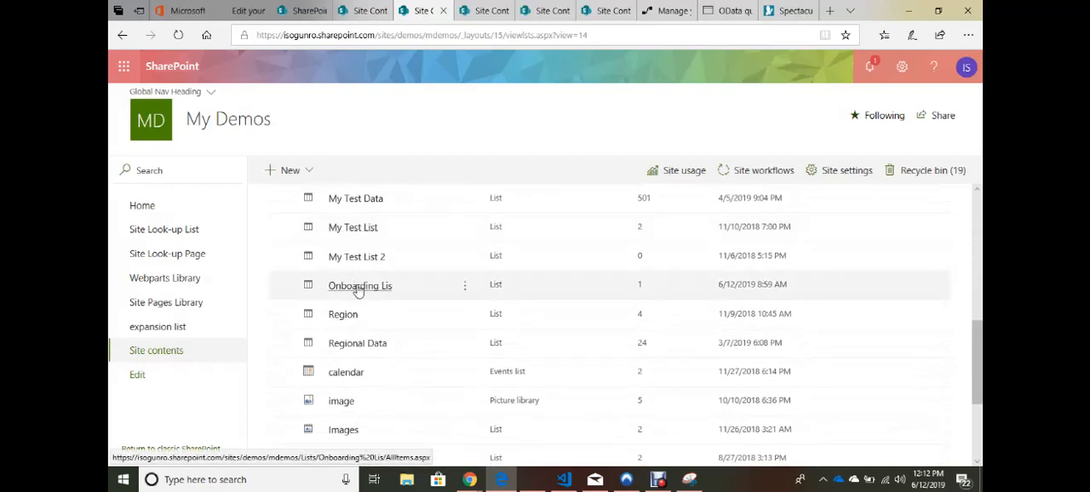
{"action": "mouse_move", "coordinate": [359, 285]}
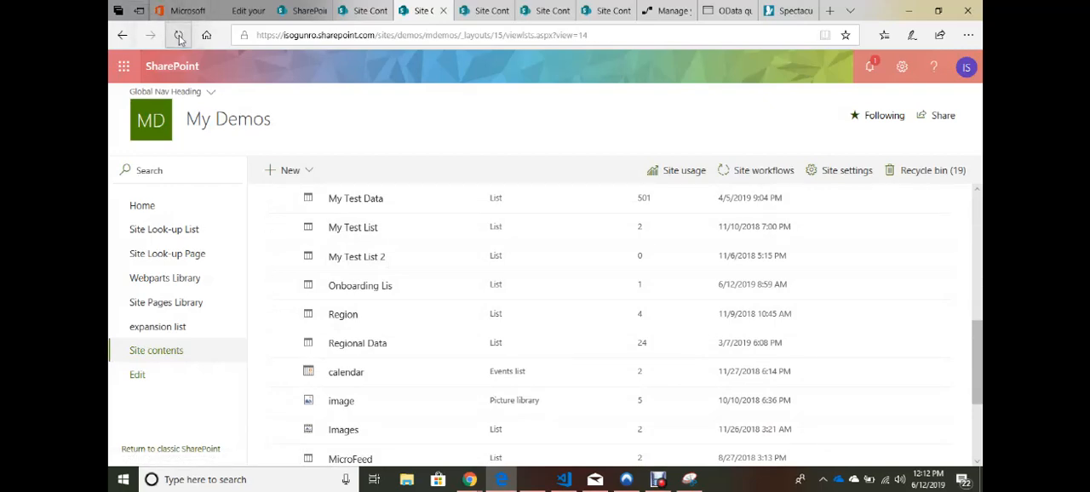
{"action": "left_click", "coordinate": [179, 35]}
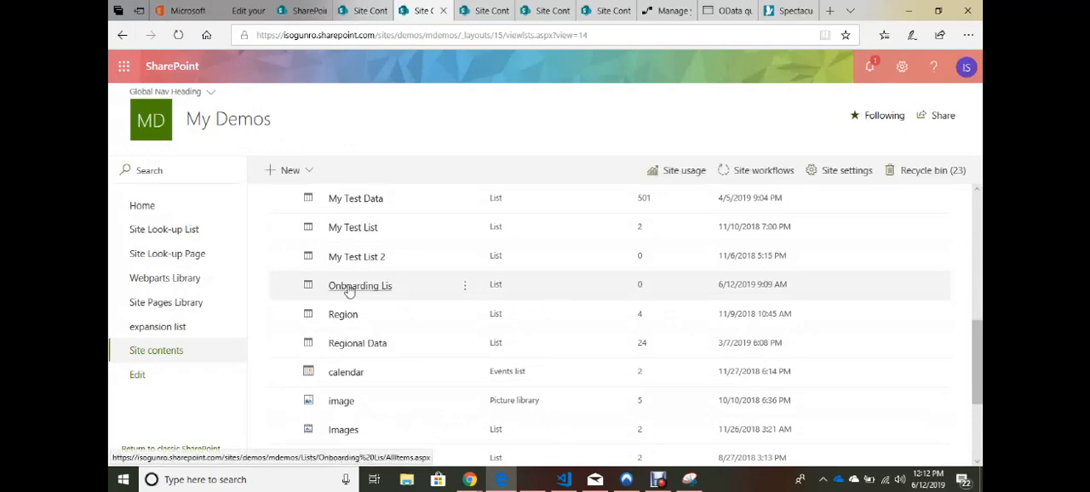
{"action": "left_click", "coordinate": [359, 285]}
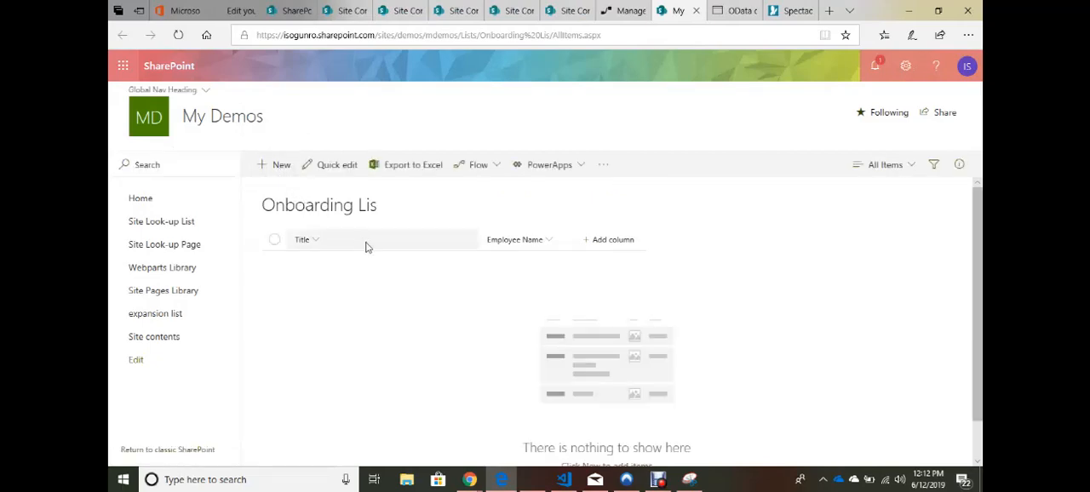
{"action": "left_click", "coordinate": [276, 164]}
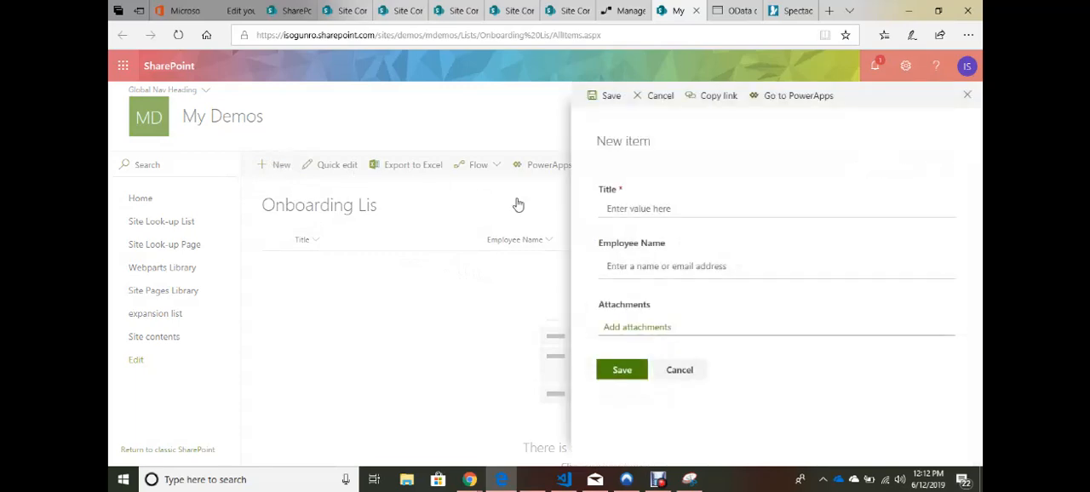
{"action": "mouse_move", "coordinate": [649, 198]}
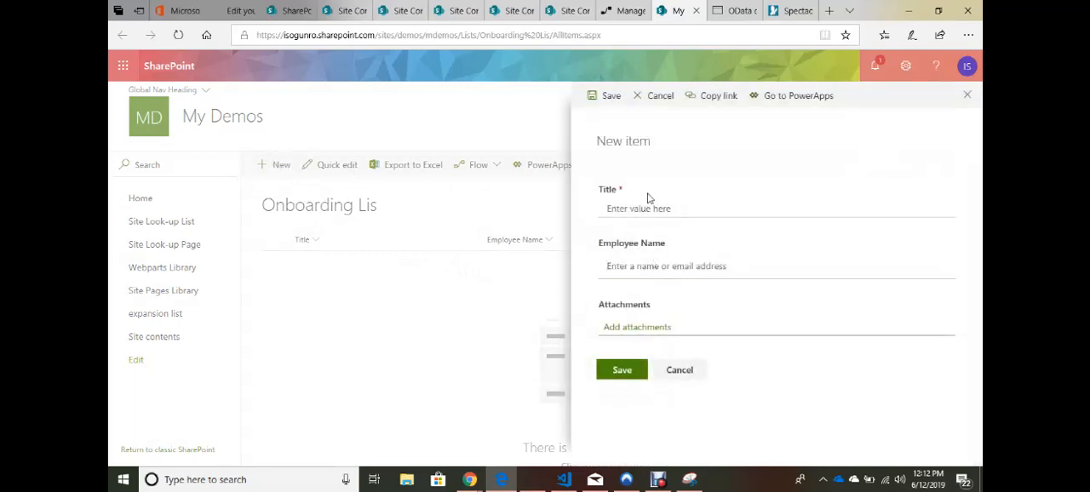
{"action": "type", "text": "test"}
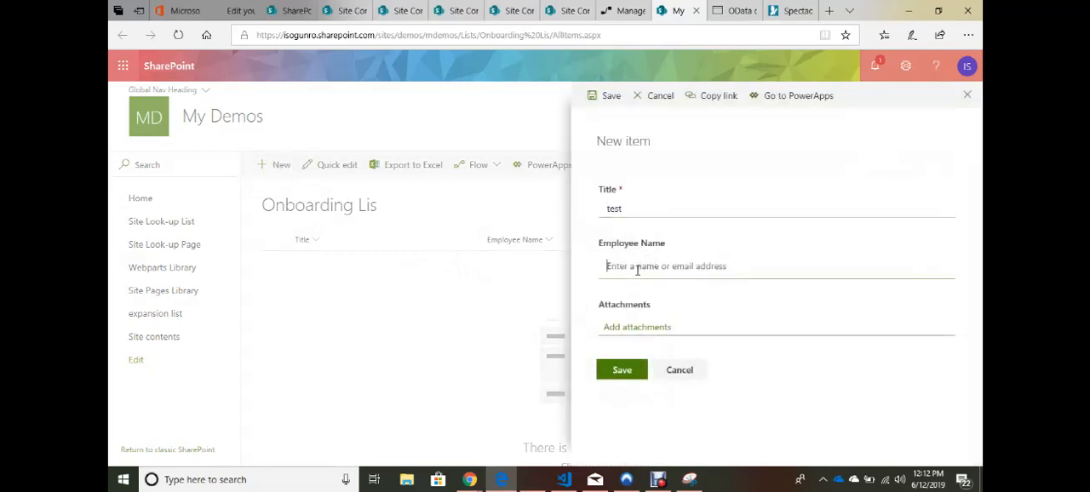
{"action": "type", "text": "sogun"}
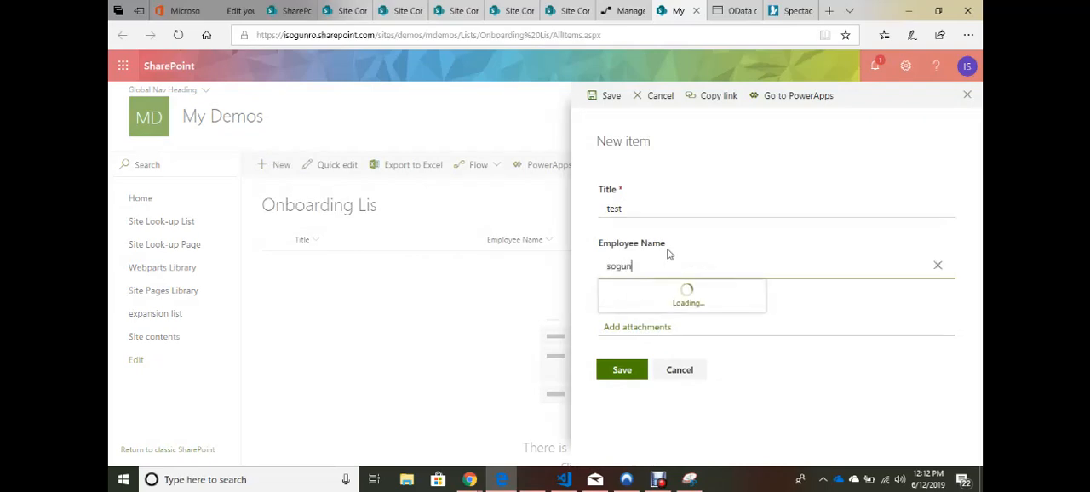
{"action": "type", "text": "ro"}
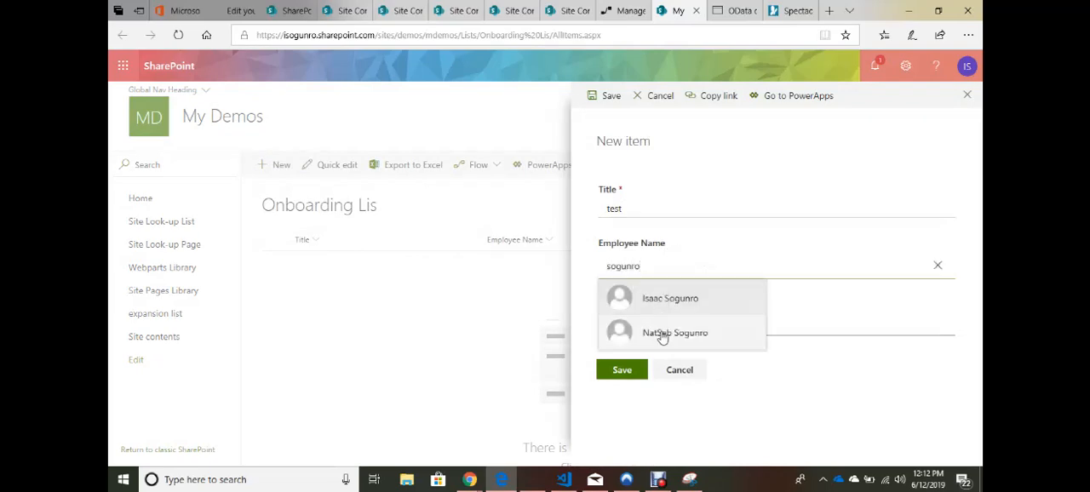
{"action": "left_click", "coordinate": [675, 332]}
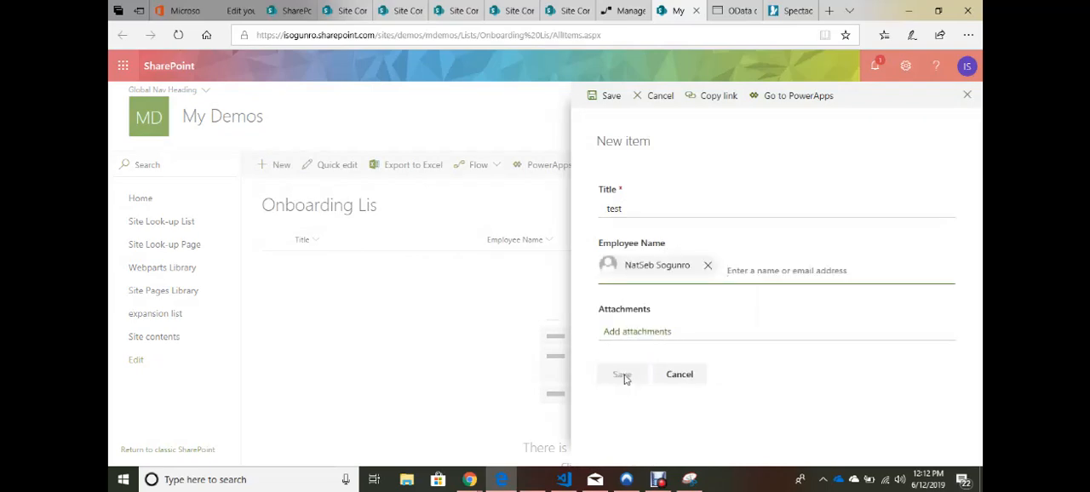
{"action": "left_click", "coordinate": [622, 374]}
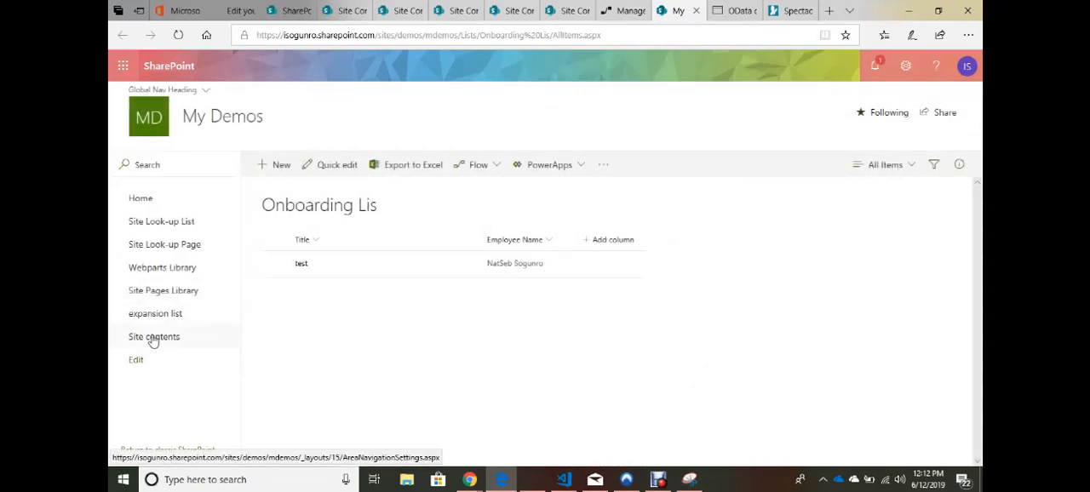
{"action": "left_click", "coordinate": [154, 336]}
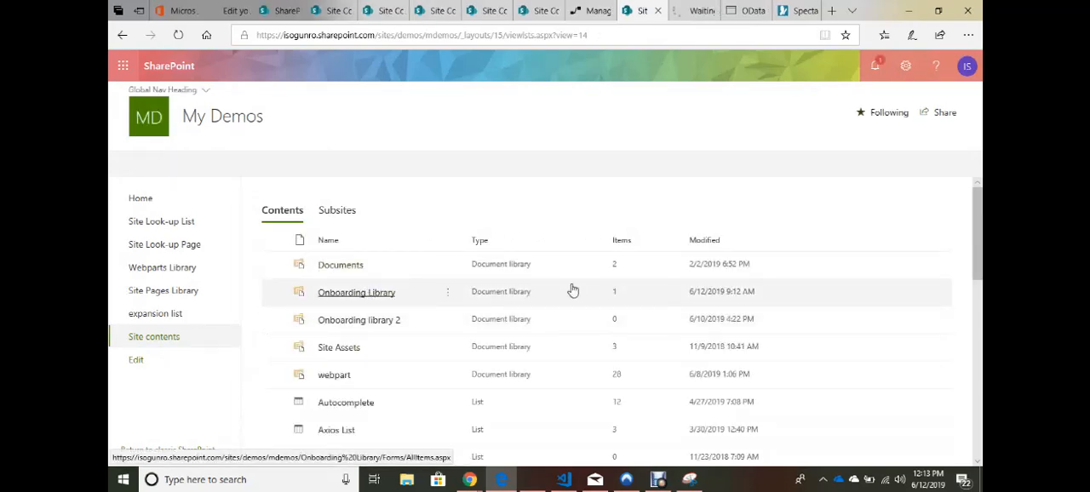
{"action": "left_click", "coordinate": [356, 292]}
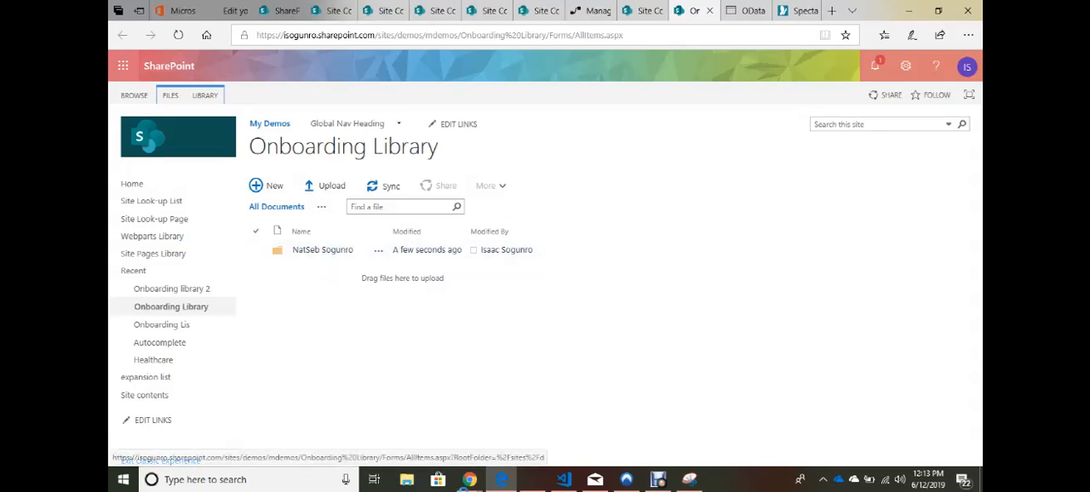
{"action": "left_click", "coordinate": [398, 123]}
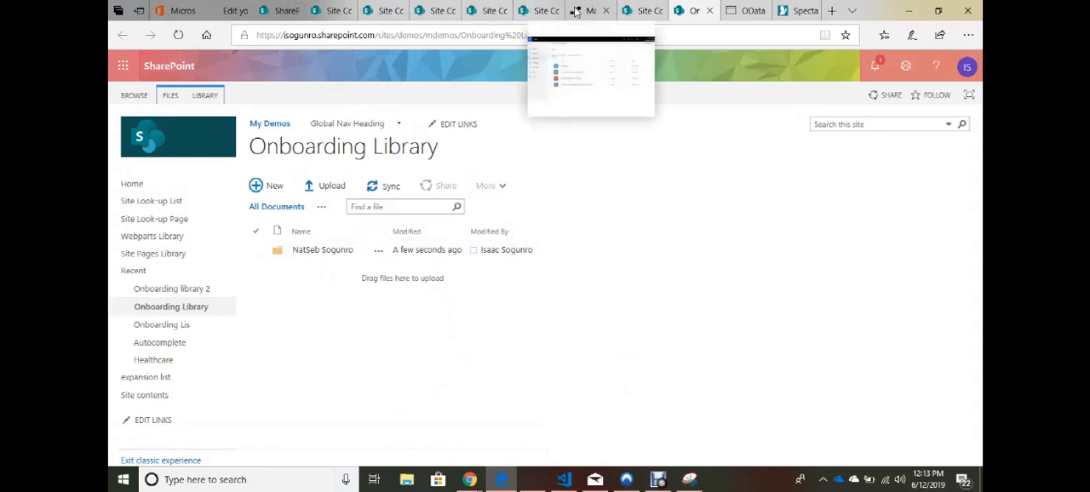
Edit the Onboarding flow and inspect the item-created trigger and Initialize variable cards
{"action": "left_click", "coordinate": [590, 11]}
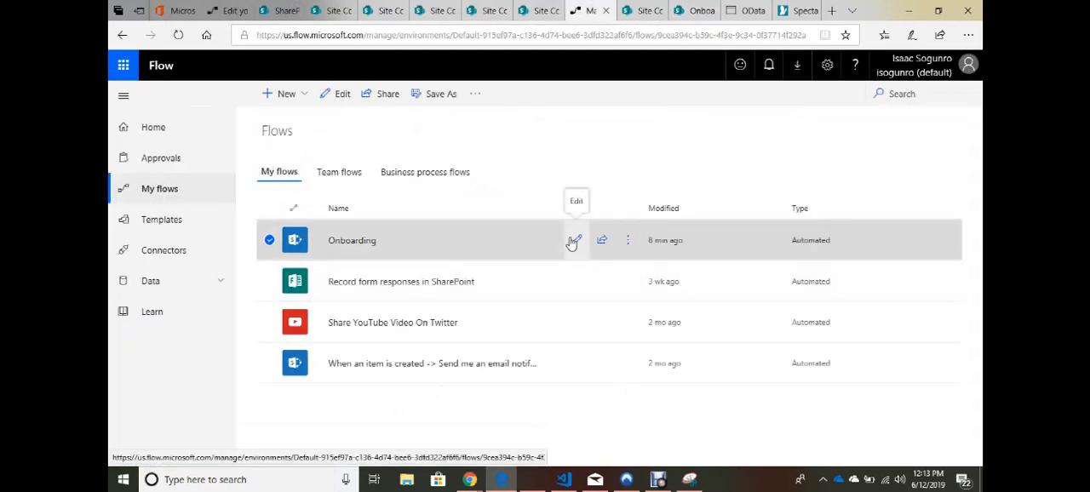
{"action": "left_click", "coordinate": [574, 241]}
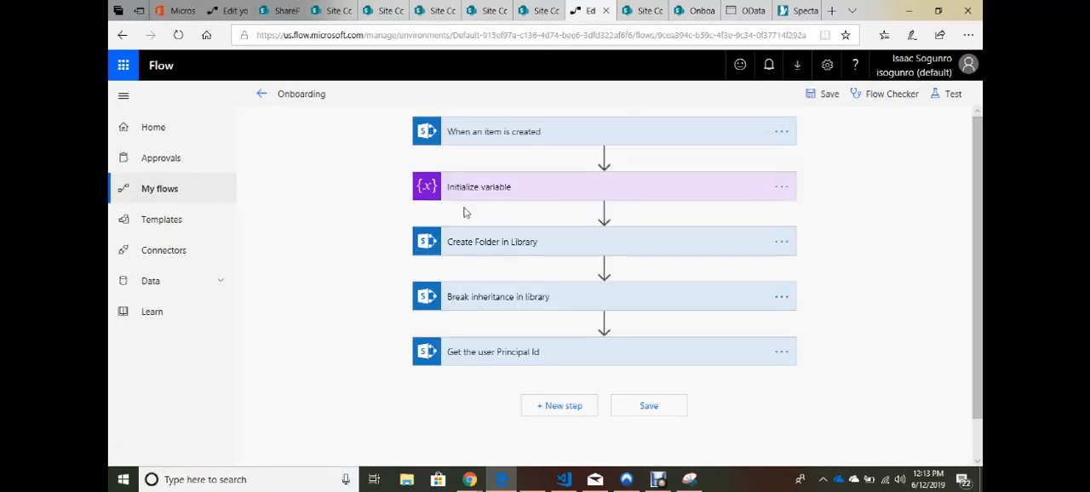
{"action": "left_click", "coordinate": [495, 132]}
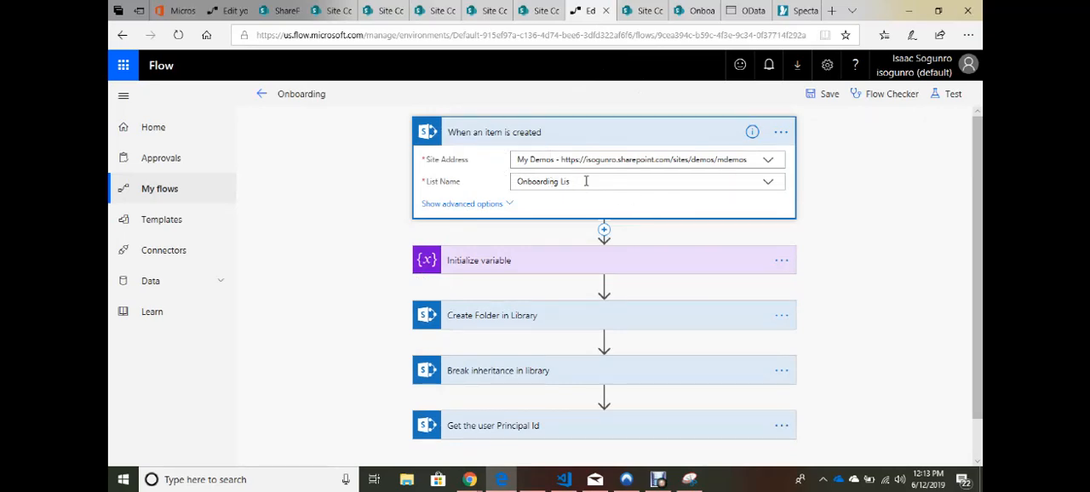
{"action": "mouse_move", "coordinate": [607, 160]}
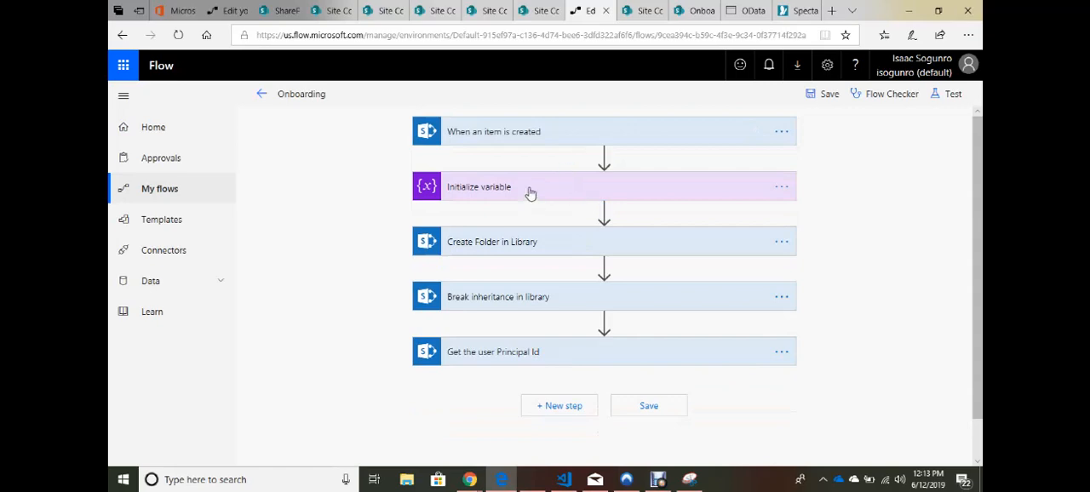
{"action": "left_click", "coordinate": [479, 186]}
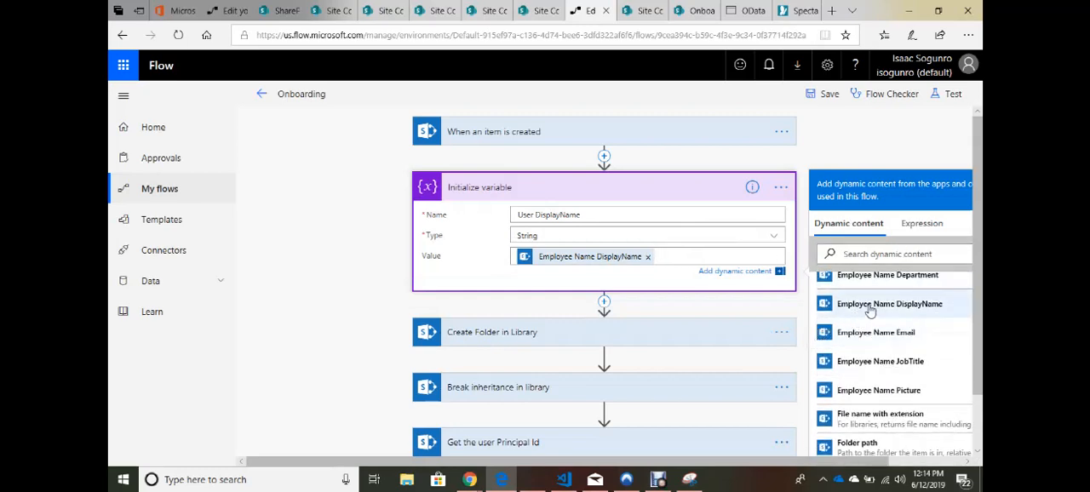
{"action": "mouse_move", "coordinate": [568, 181]}
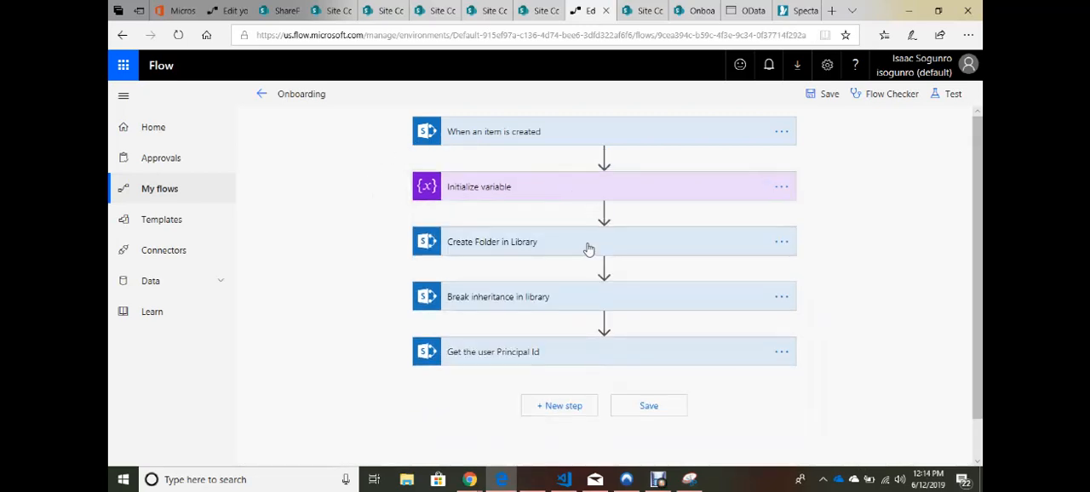
{"action": "mouse_move", "coordinate": [585, 243]}
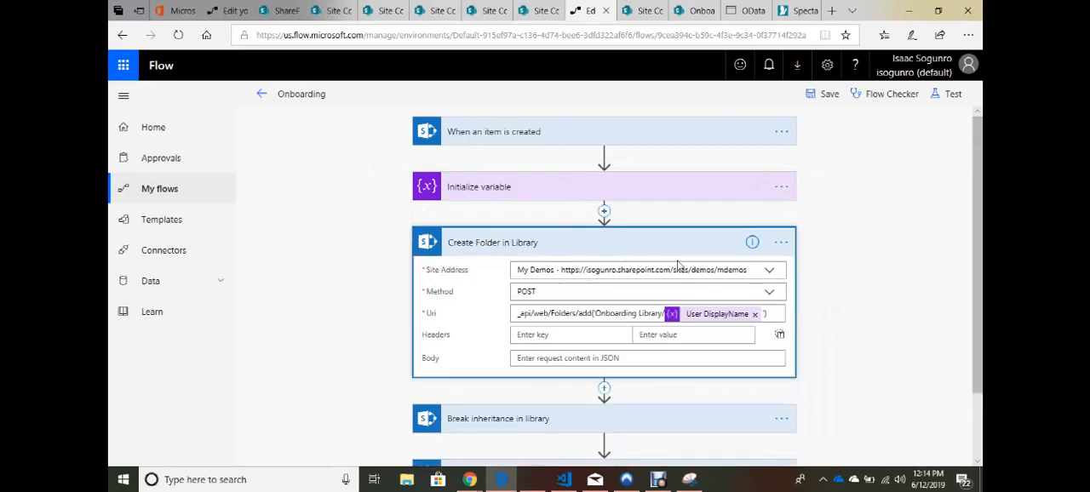
{"action": "mouse_move", "coordinate": [686, 269]}
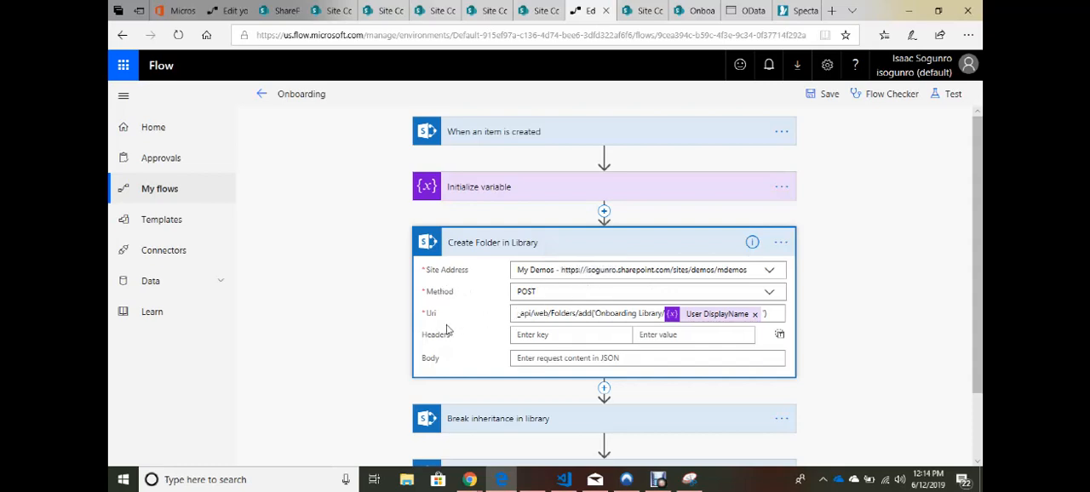
Set the Create Folder Uri to 'Onboarding library/' followed by User DisplayName
{"action": "left_click", "coordinate": [592, 313]}
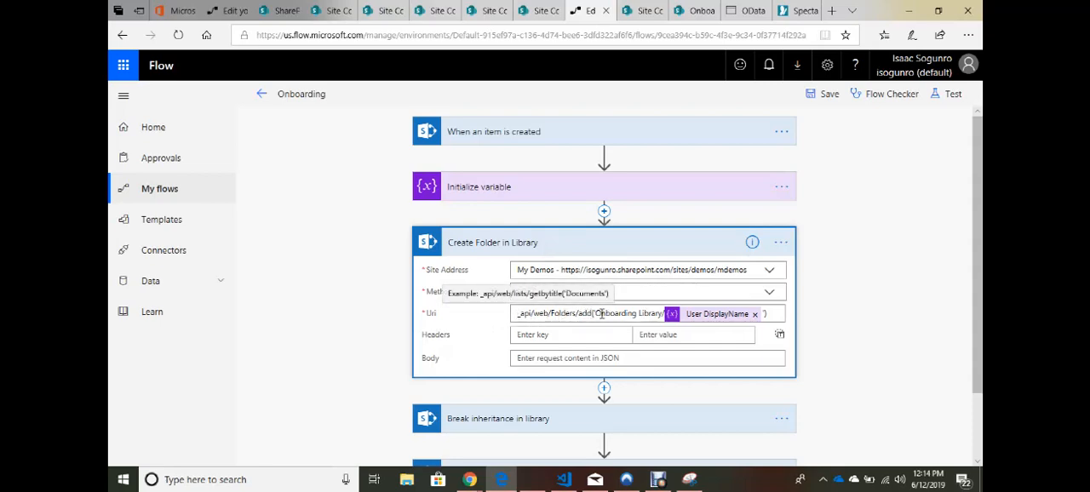
{"action": "left_click", "coordinate": [588, 313]}
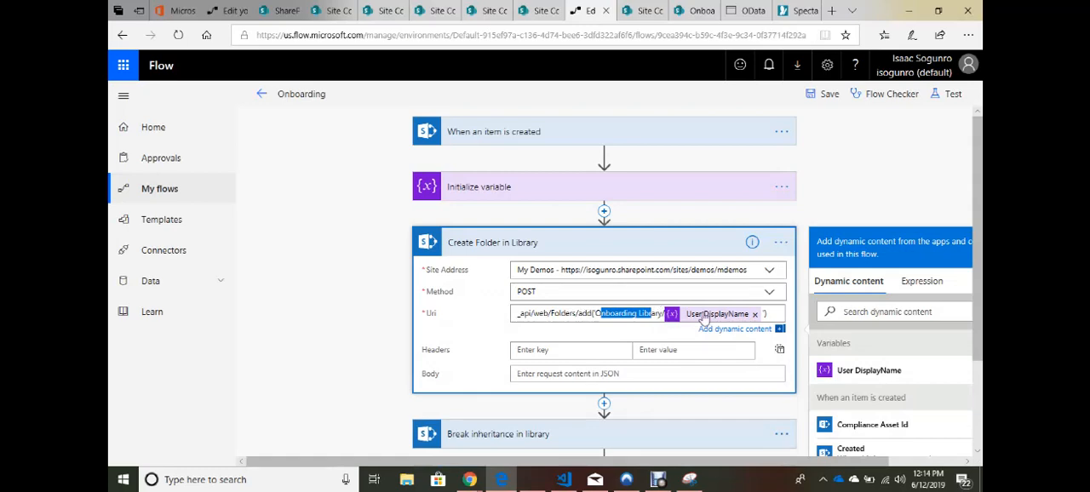
{"action": "mouse_move", "coordinate": [715, 313]}
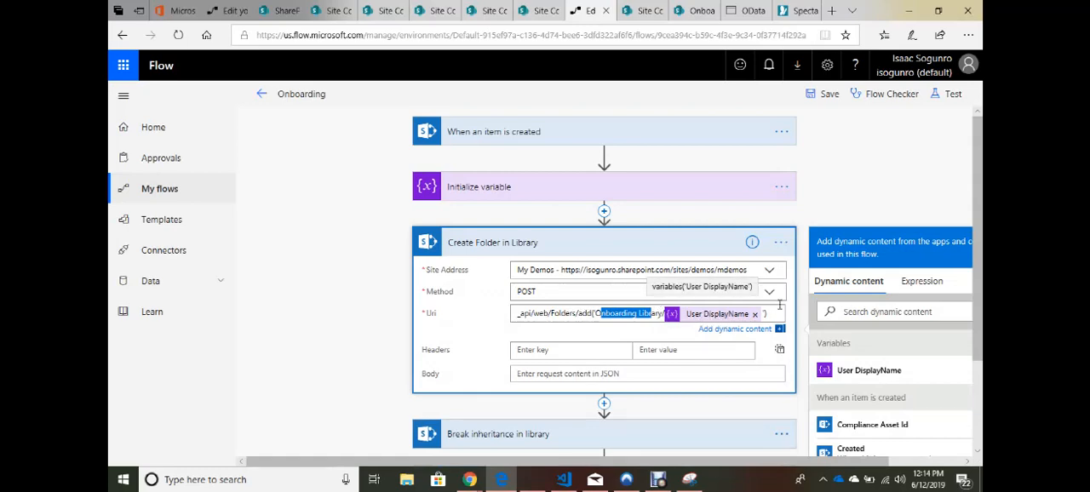
{"action": "scroll", "scroll_direction": "down", "scroll_amount": 3}
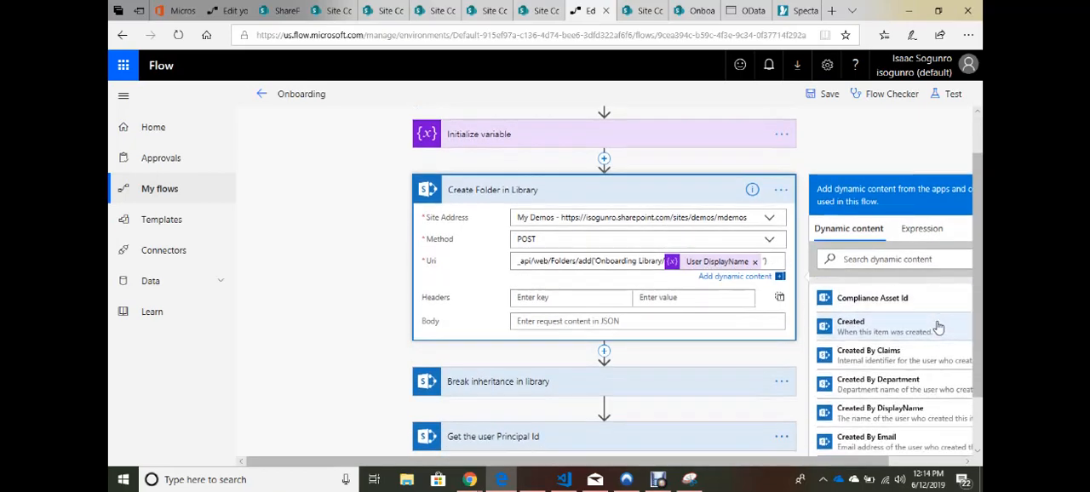
{"action": "scroll", "scroll_direction": "down", "scroll_amount": 3}
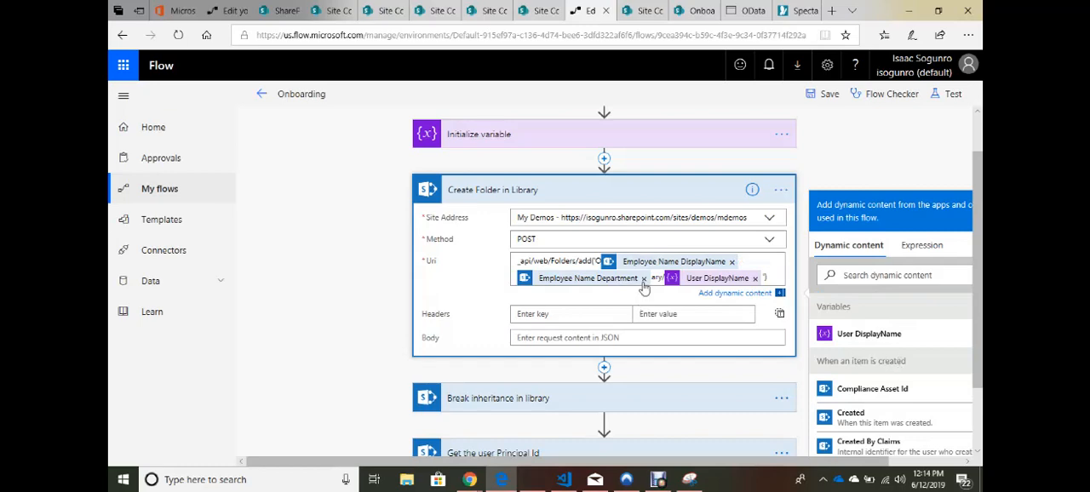
{"action": "left_click", "coordinate": [643, 278]}
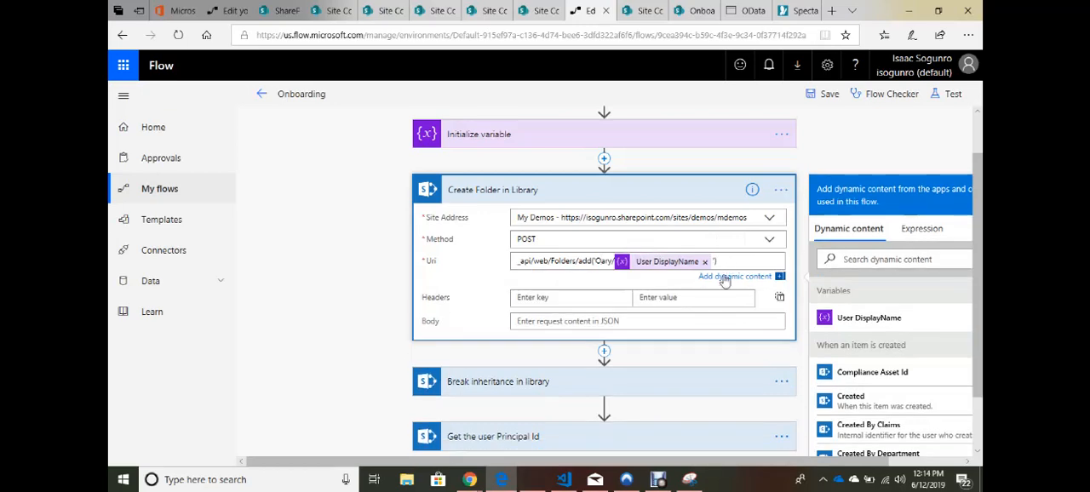
{"action": "mouse_move", "coordinate": [707, 293]}
{"action": "type", "text": "nboarding "}
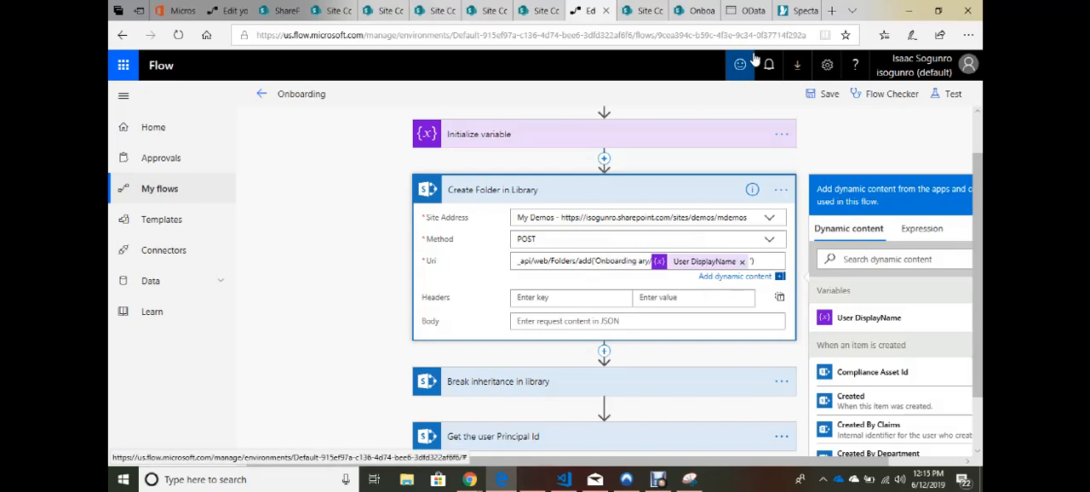
{"action": "type", "text": "library/"}
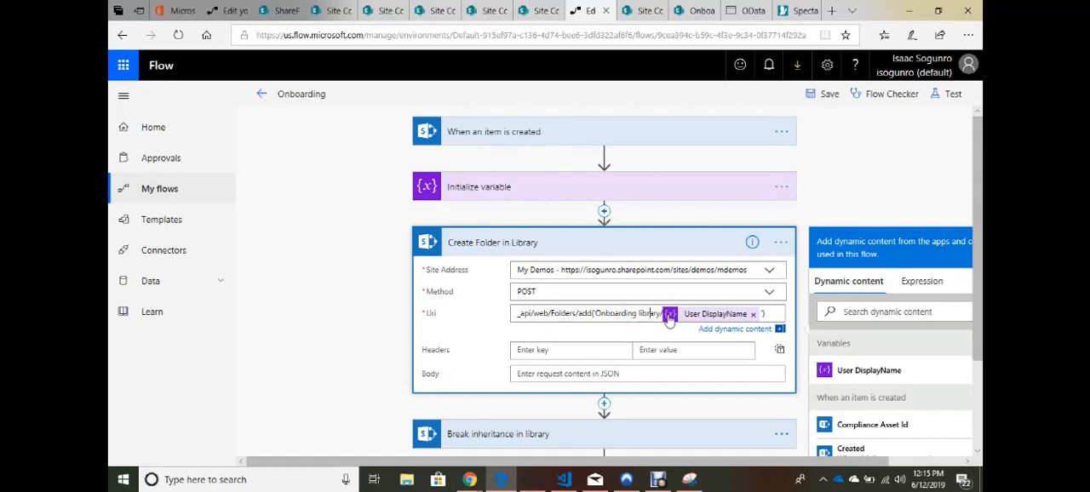
{"action": "mouse_move", "coordinate": [547, 285]}
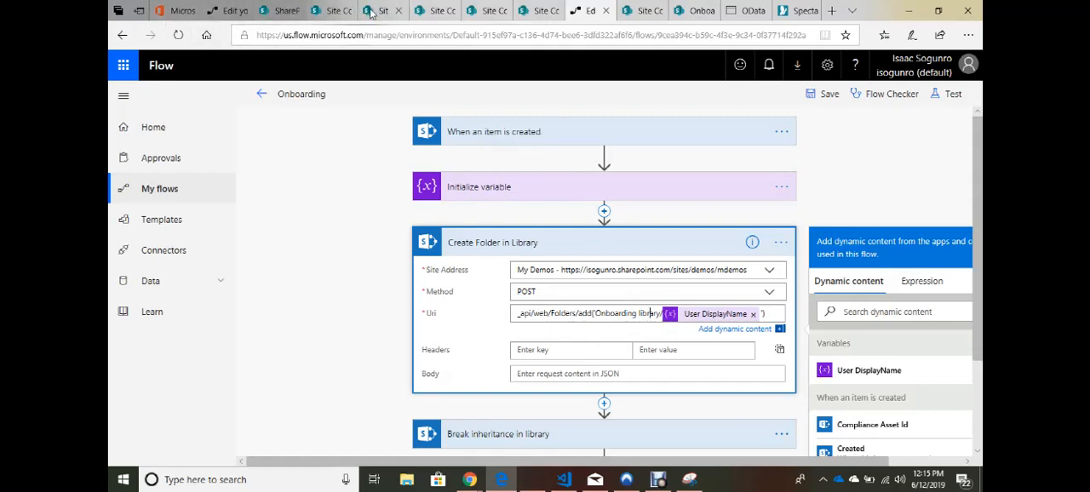
Return to Site contents and reopen Onboarding Lis with its 'test' item
{"action": "left_click", "coordinate": [382, 10]}
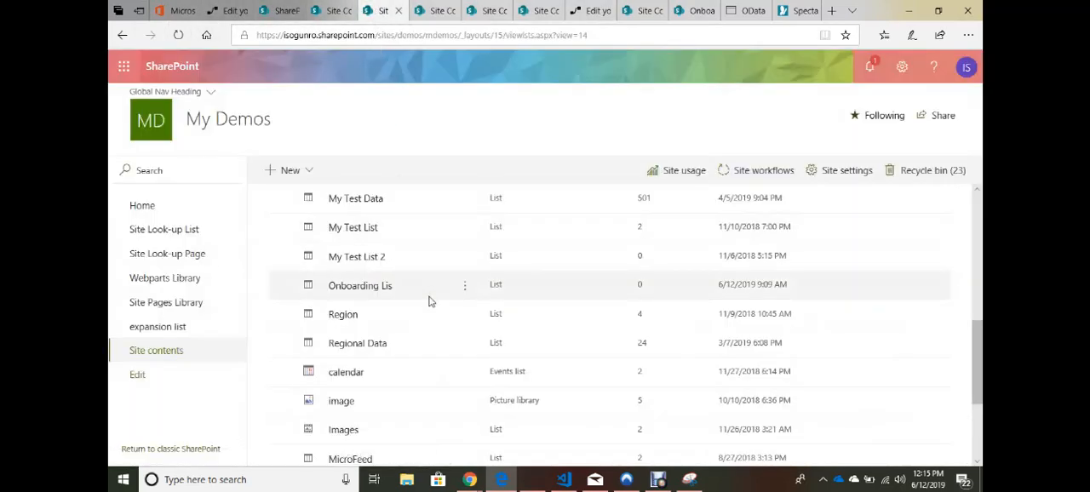
{"action": "scroll", "scroll_direction": "down", "scroll_amount": 3}
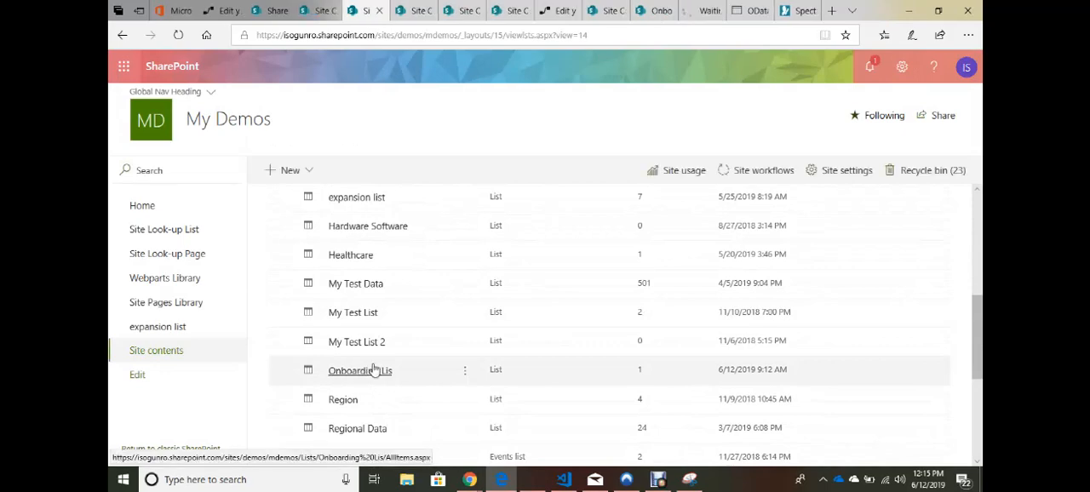
{"action": "left_click", "coordinate": [360, 369]}
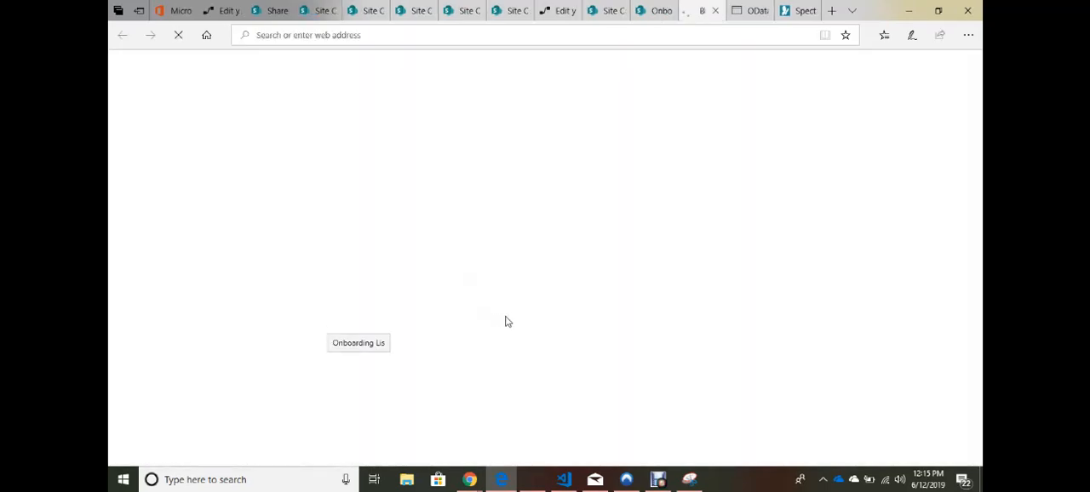
{"action": "left_click", "coordinate": [358, 342]}
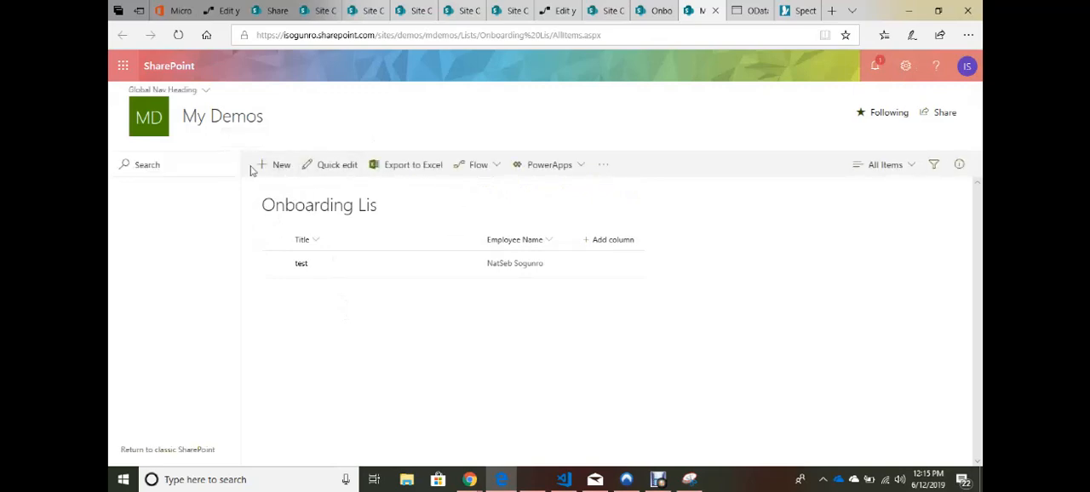
{"action": "left_click", "coordinate": [281, 164]}
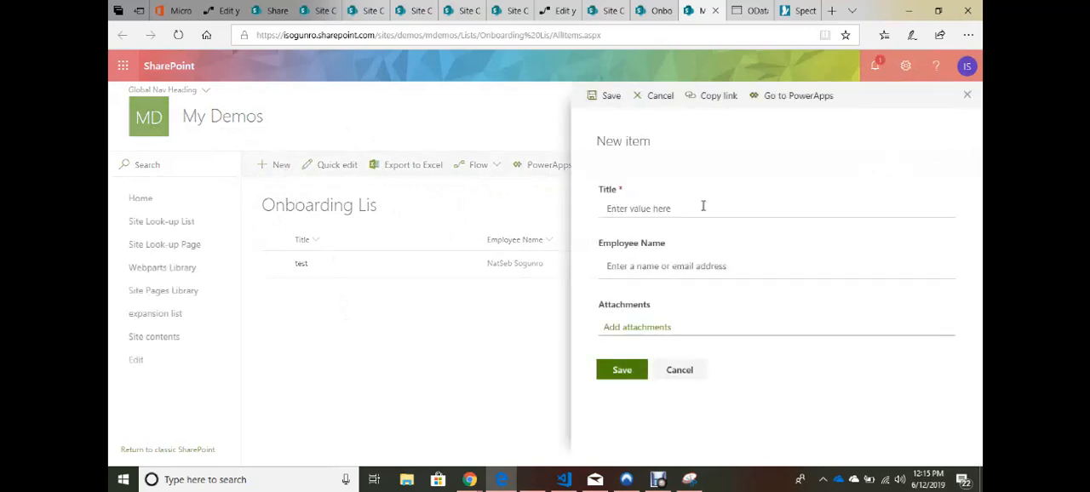
{"action": "type", "text": "another test"}
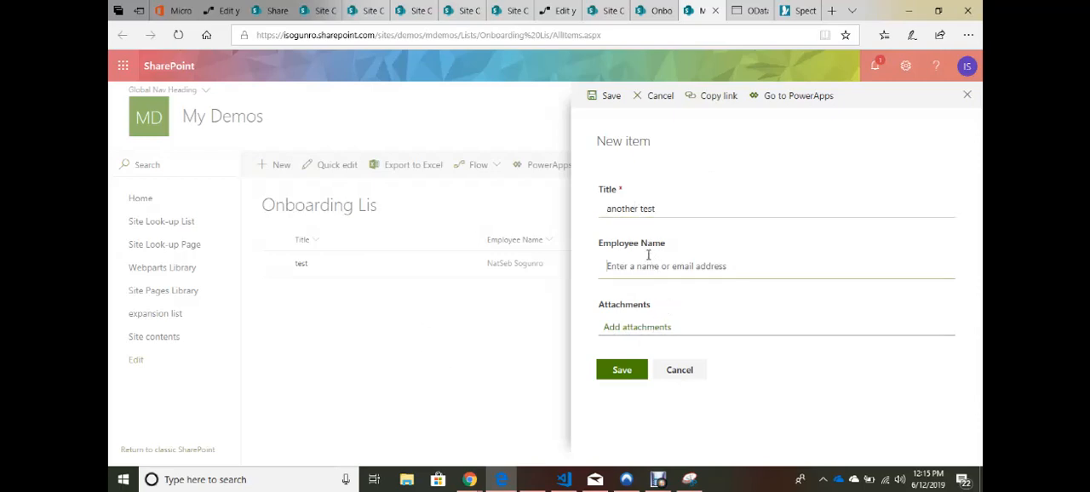
{"action": "type", "text": "sogu"}
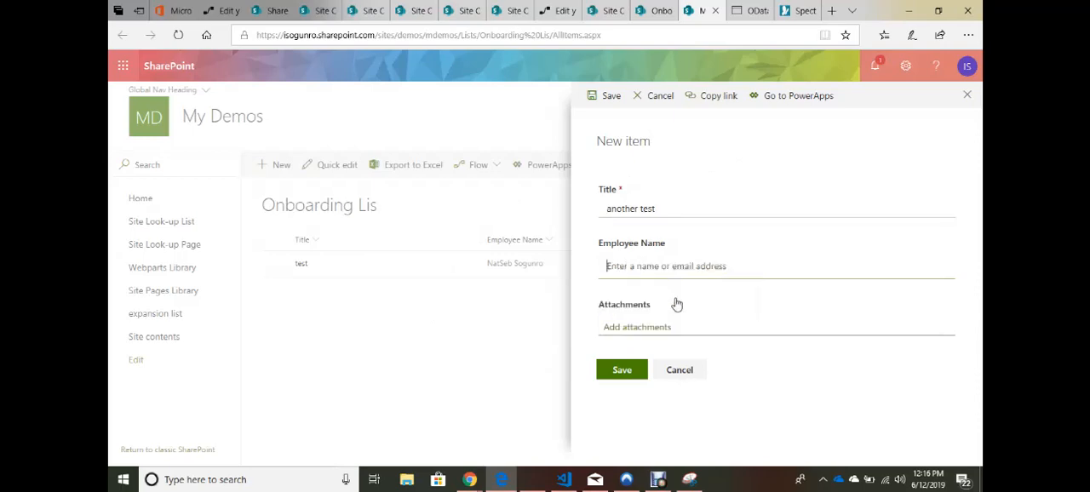
{"action": "left_click", "coordinate": [622, 370]}
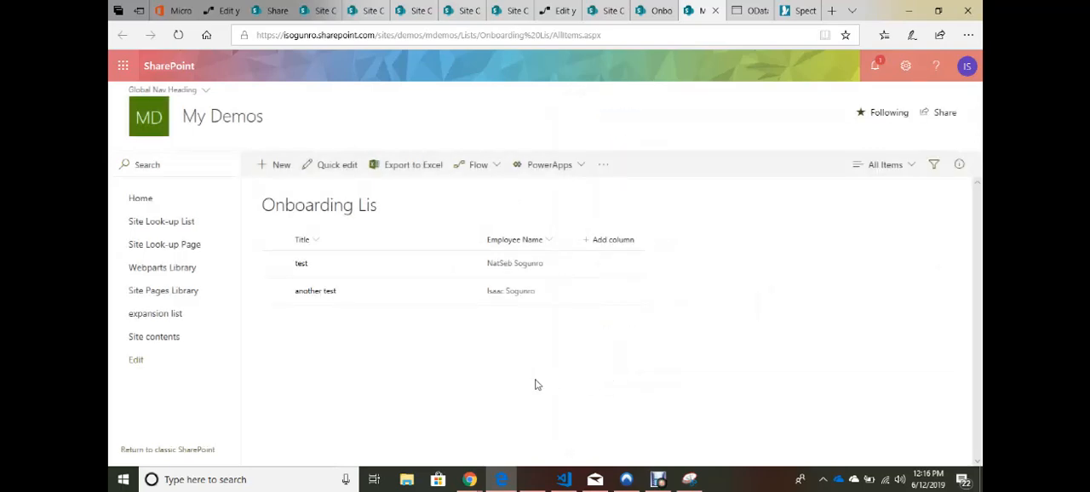
{"action": "left_click", "coordinate": [154, 337]}
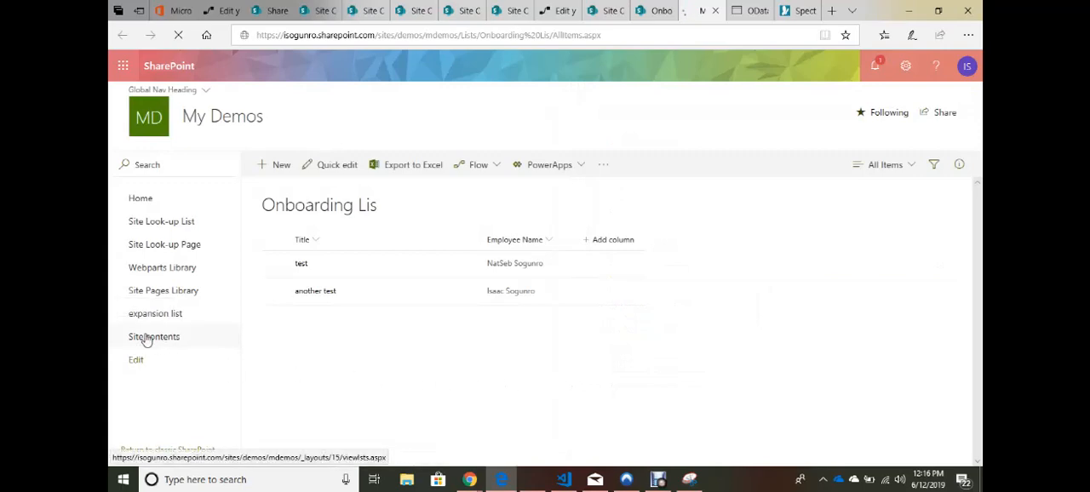
{"action": "left_click", "coordinate": [154, 336]}
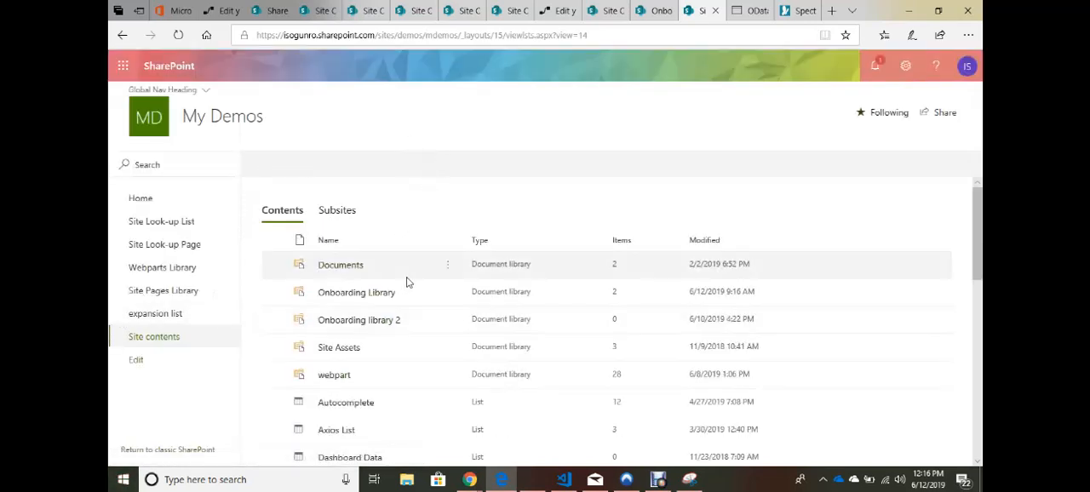
{"action": "mouse_move", "coordinate": [356, 292]}
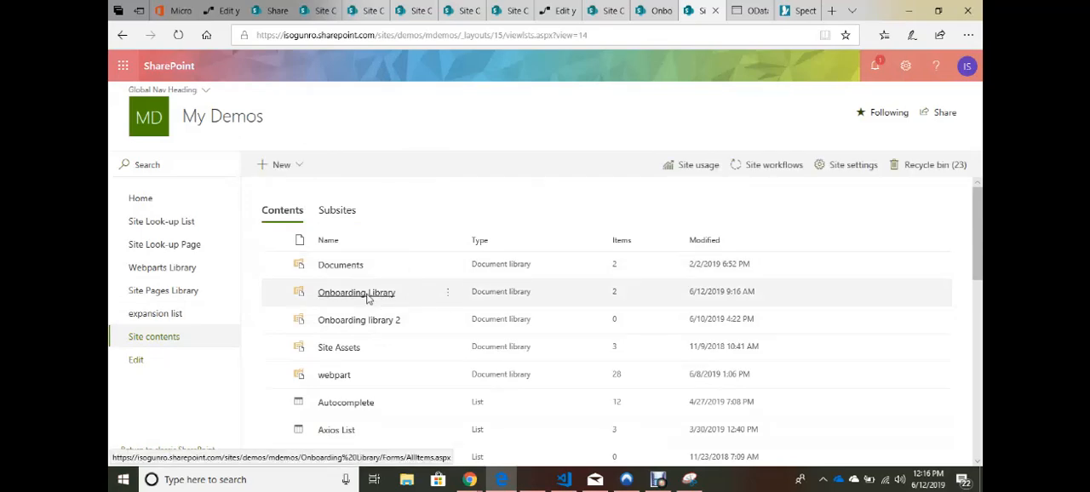
{"action": "left_click", "coordinate": [356, 292]}
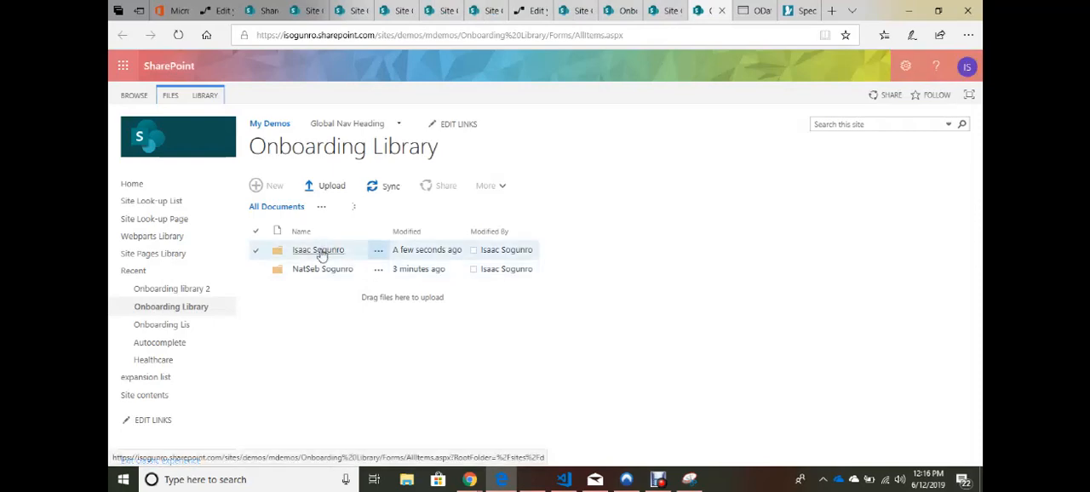